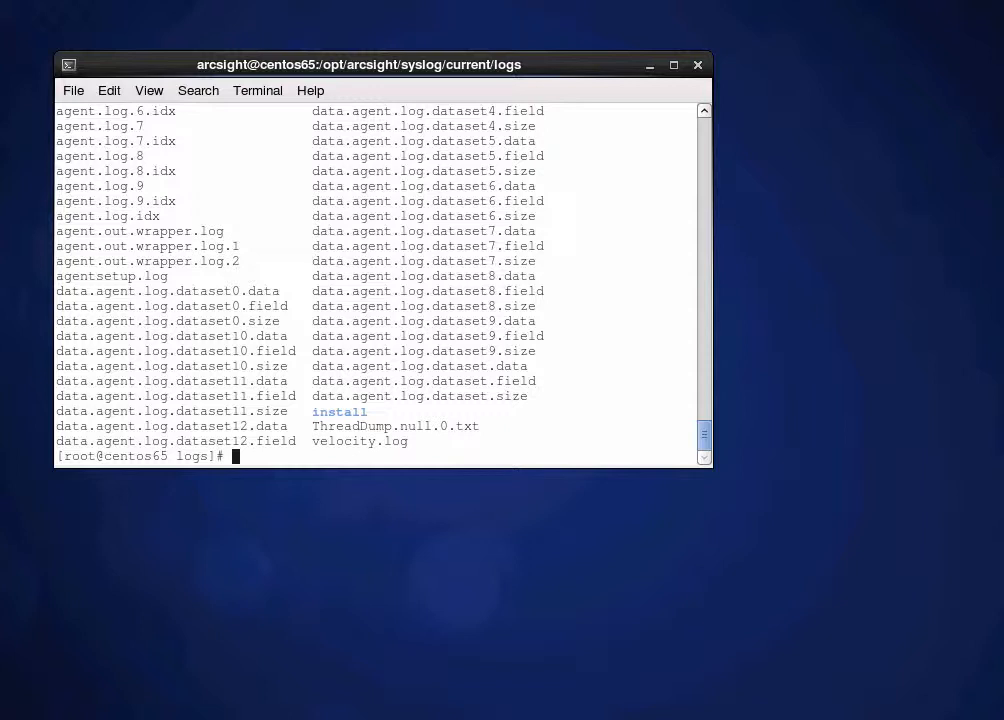
Page through the agent log with more and quit back to the shell prompt
{"action": "type", "text": "mote"}
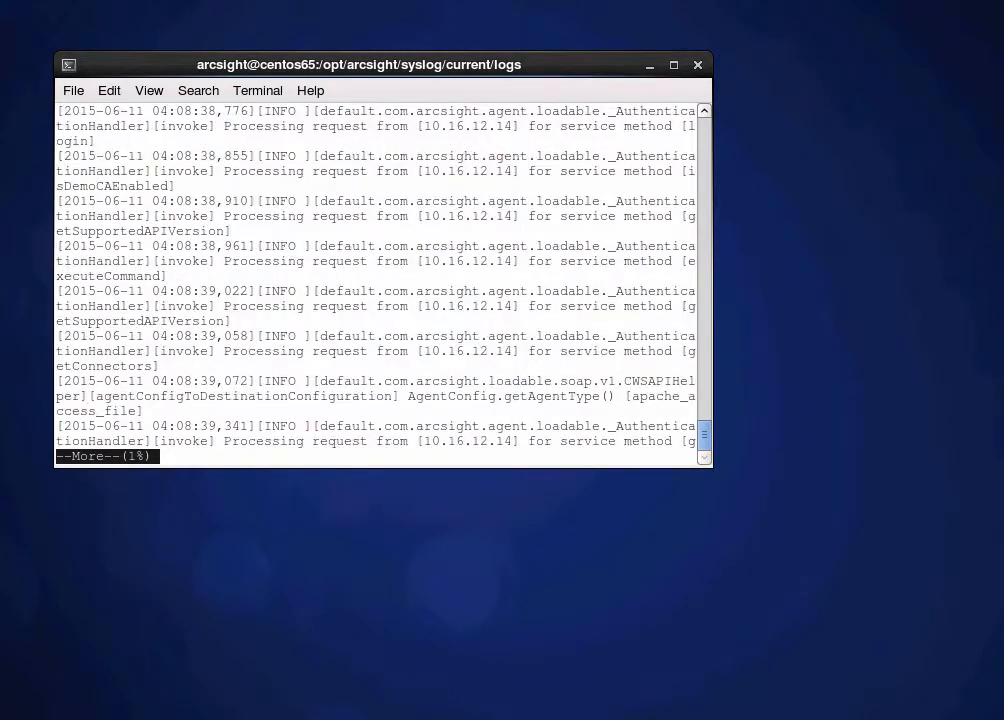
{"action": "key", "text": "q"}
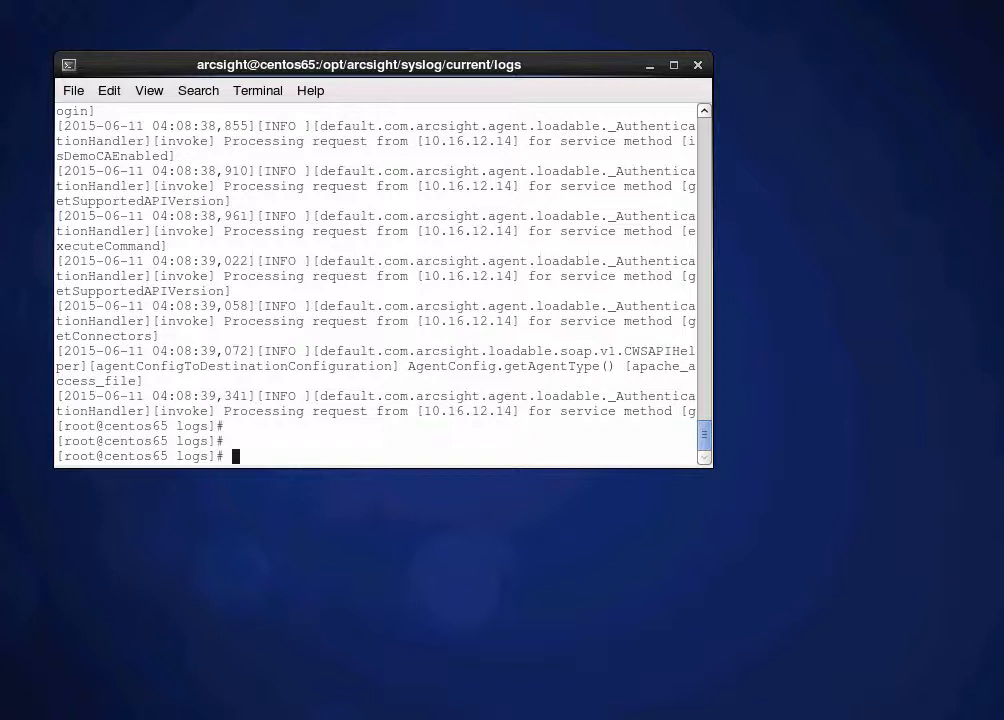
Enter '../bin/arcsight agent logfu -a' at the prompt, highlighting the relative path
{"action": "type", "text": "../bin/arcsight agent logfu -a"}
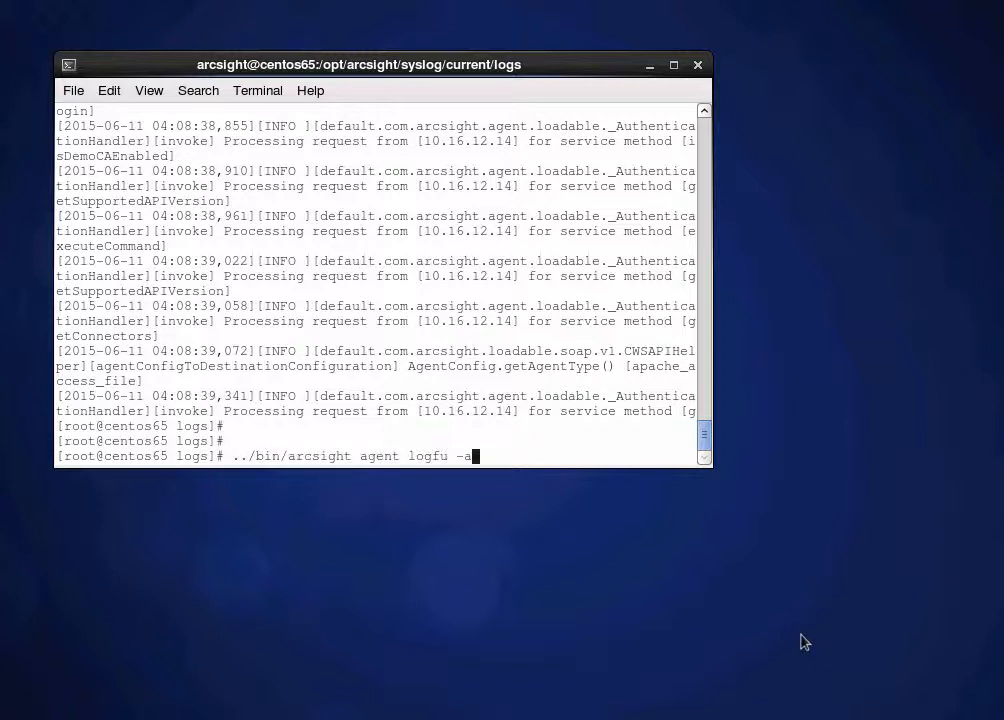
{"action": "mouse_move", "coordinate": [484, 540]}
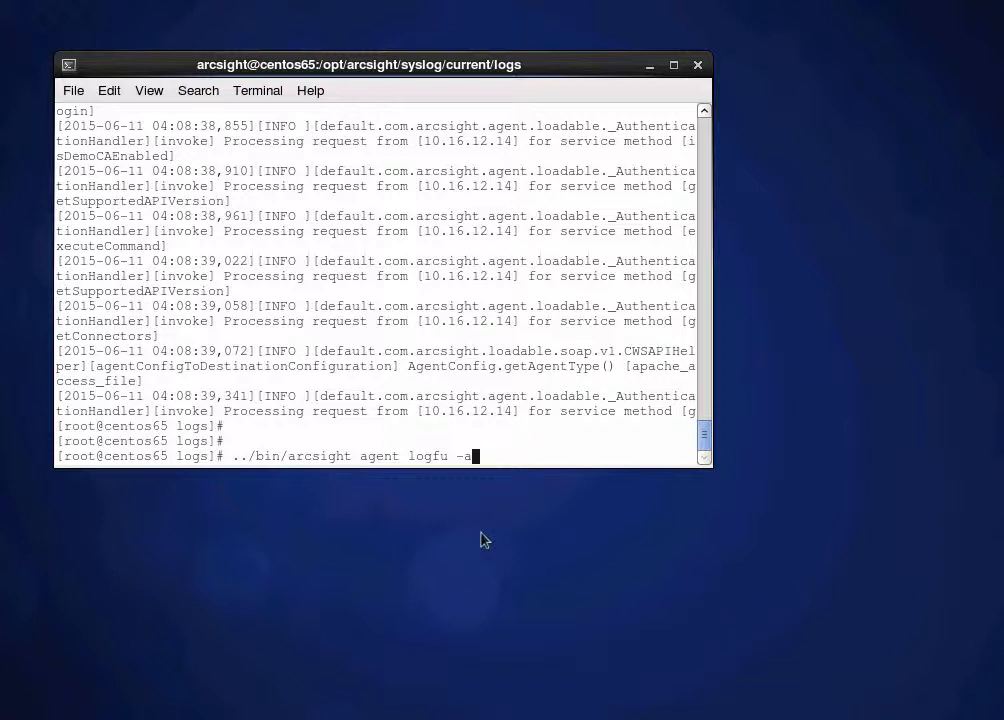
{"action": "mouse_move", "coordinate": [250, 504]}
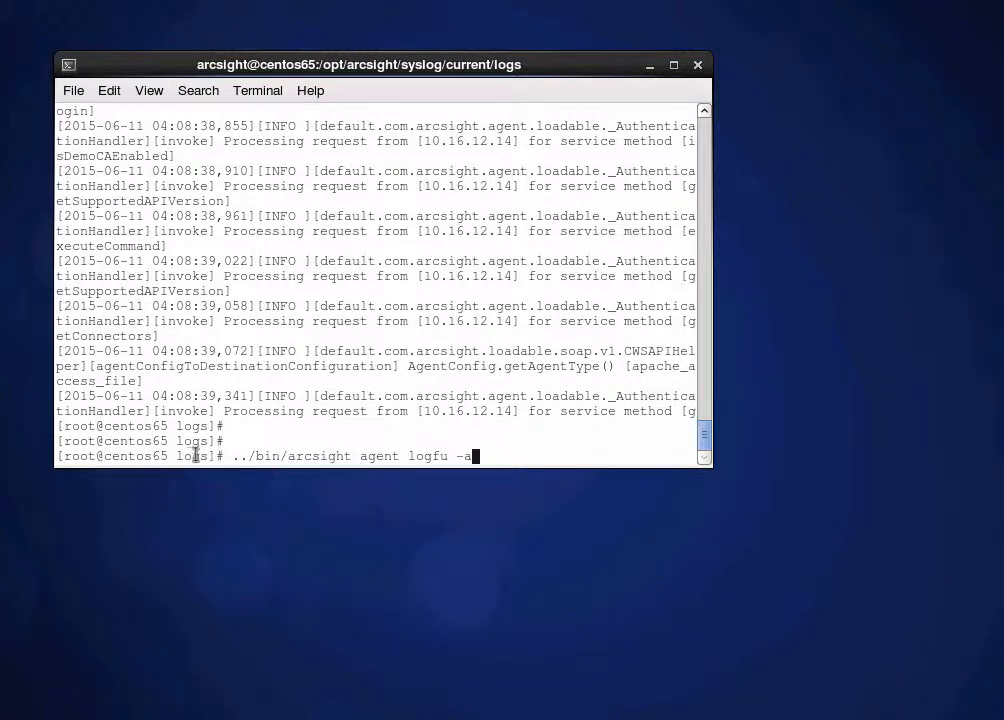
{"action": "mouse_move", "coordinate": [198, 458]}
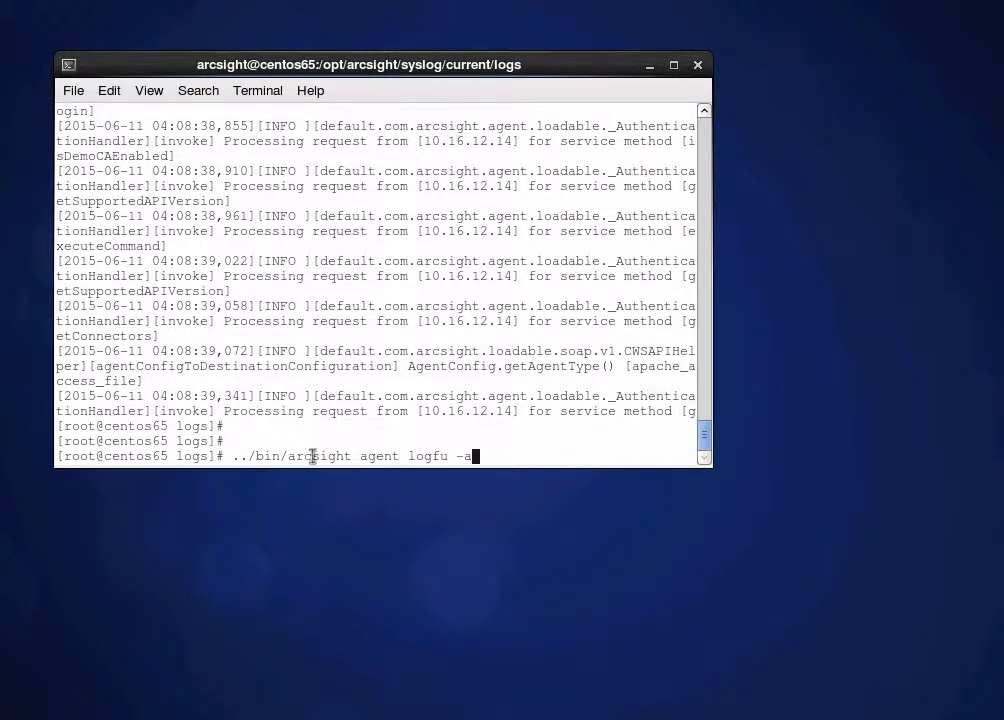
{"action": "double_click", "coordinate": [300, 456]}
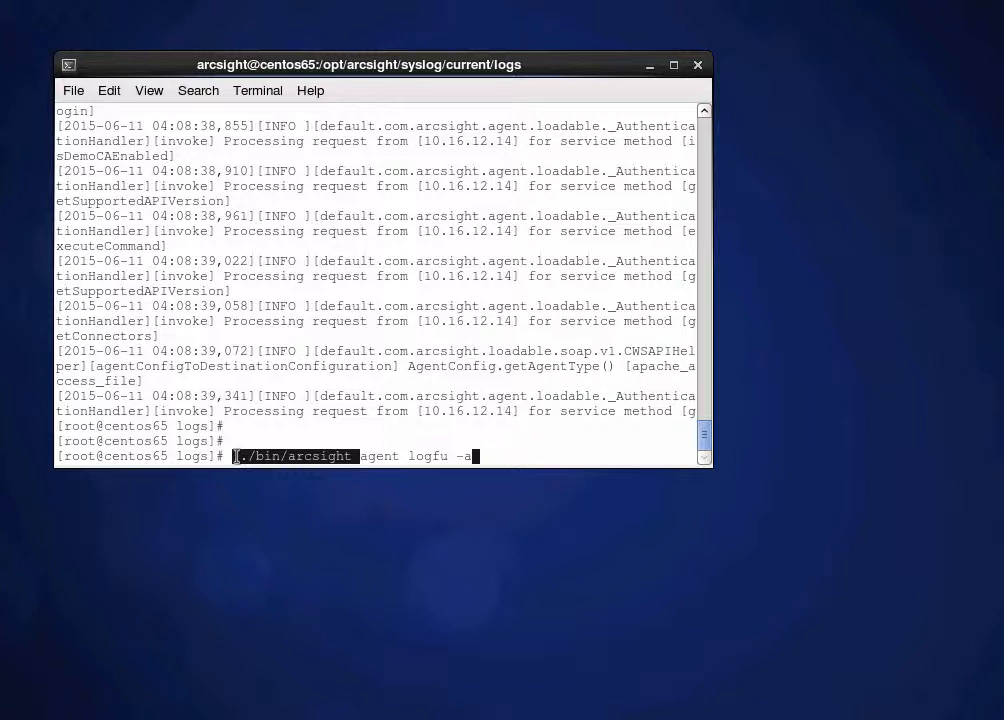
{"action": "double_click", "coordinate": [294, 456]}
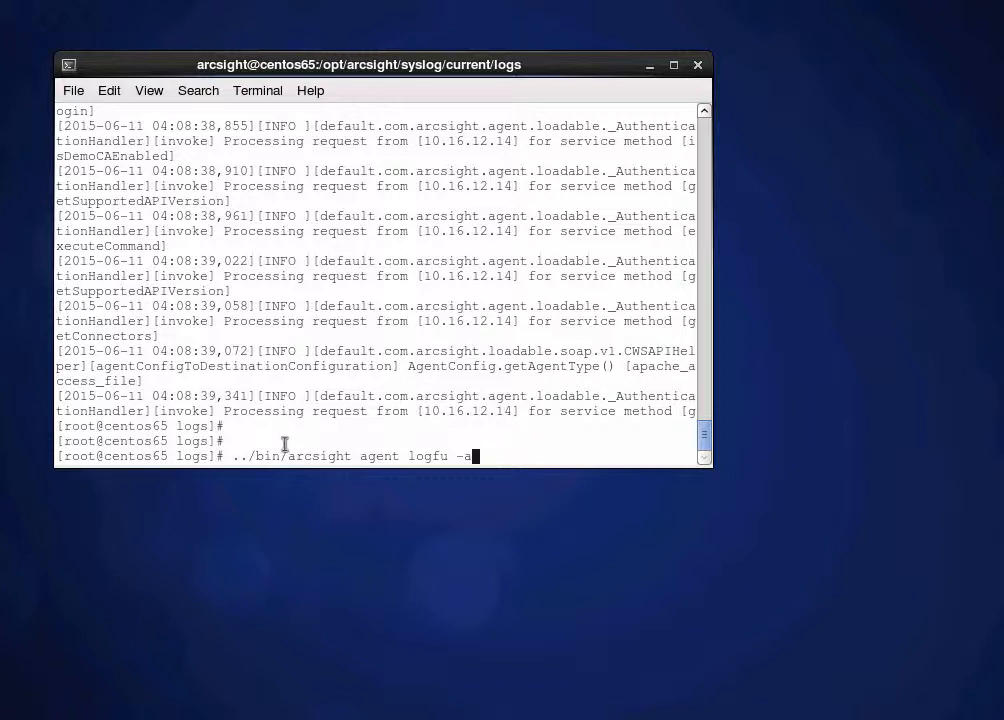
{"action": "mouse_move", "coordinate": [616, 440]}
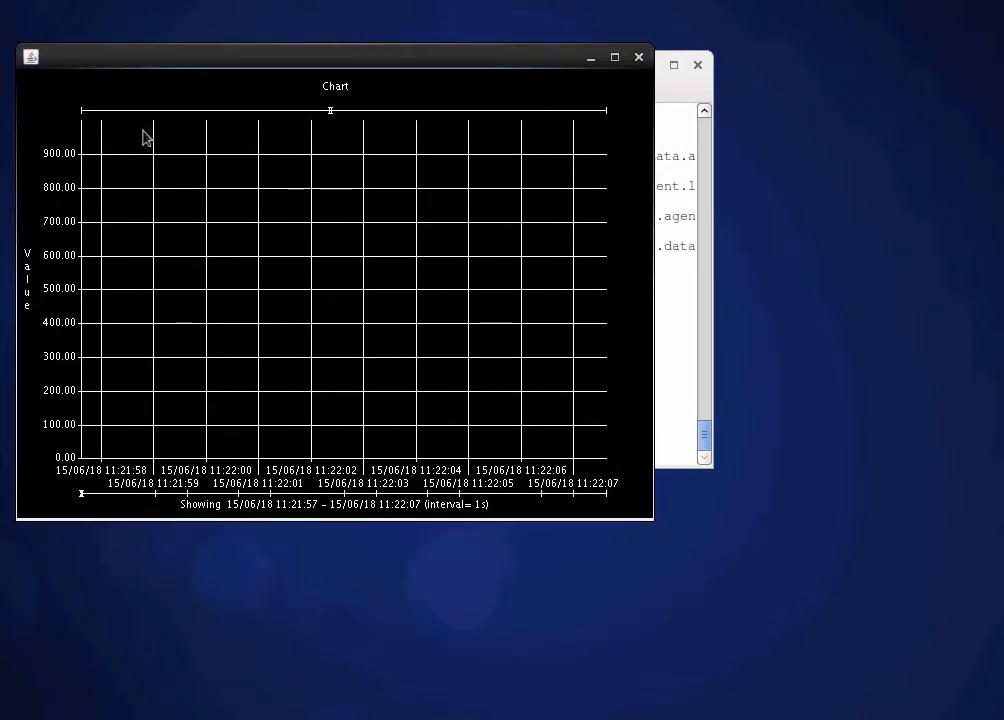
Show the Plot/Event Window from the chart's right-click menu
{"action": "right_click", "coordinate": [144, 136]}
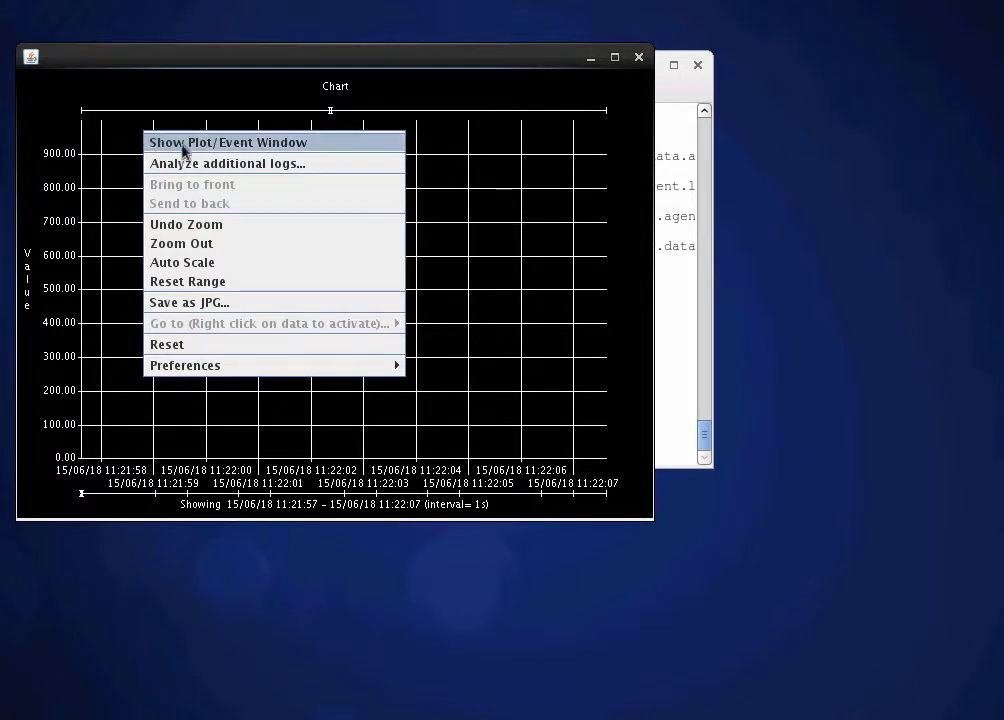
{"action": "left_click", "coordinate": [228, 142]}
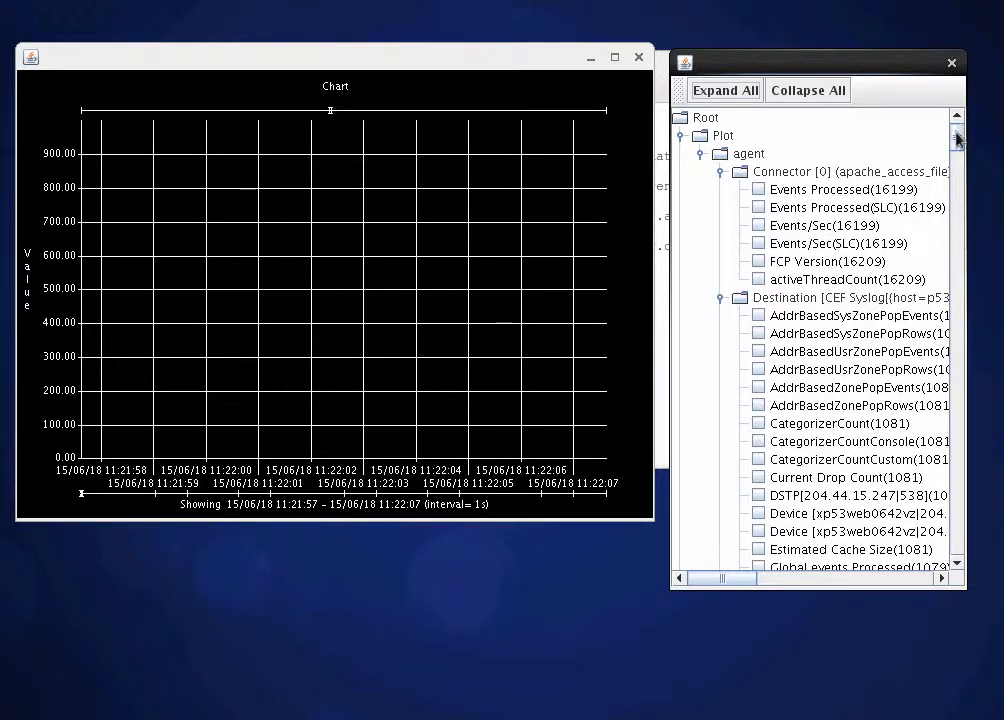
{"action": "scroll", "scroll_direction": "down", "scroll_amount": 3}
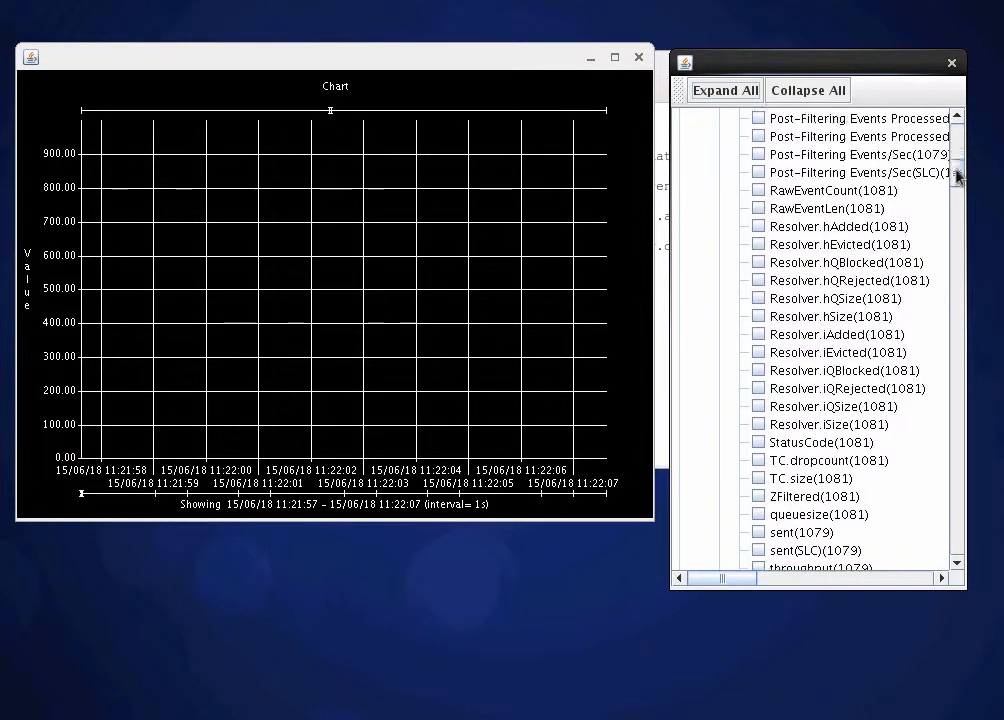
{"action": "scroll", "scroll_direction": "down", "scroll_amount": 3}
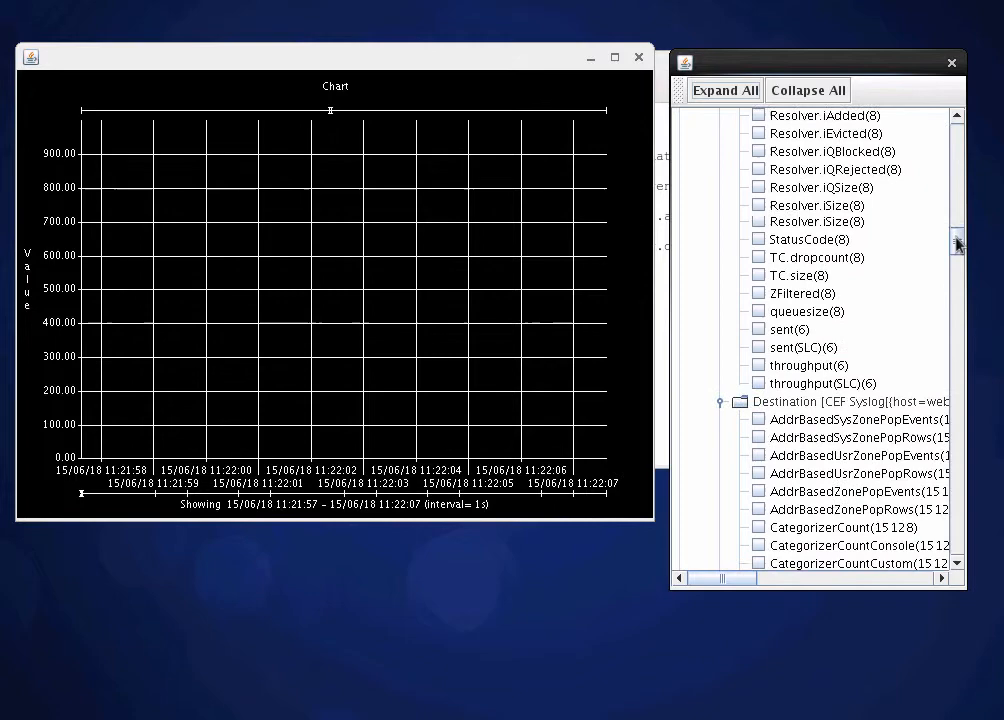
{"action": "scroll", "scroll_direction": "down", "scroll_amount": 3}
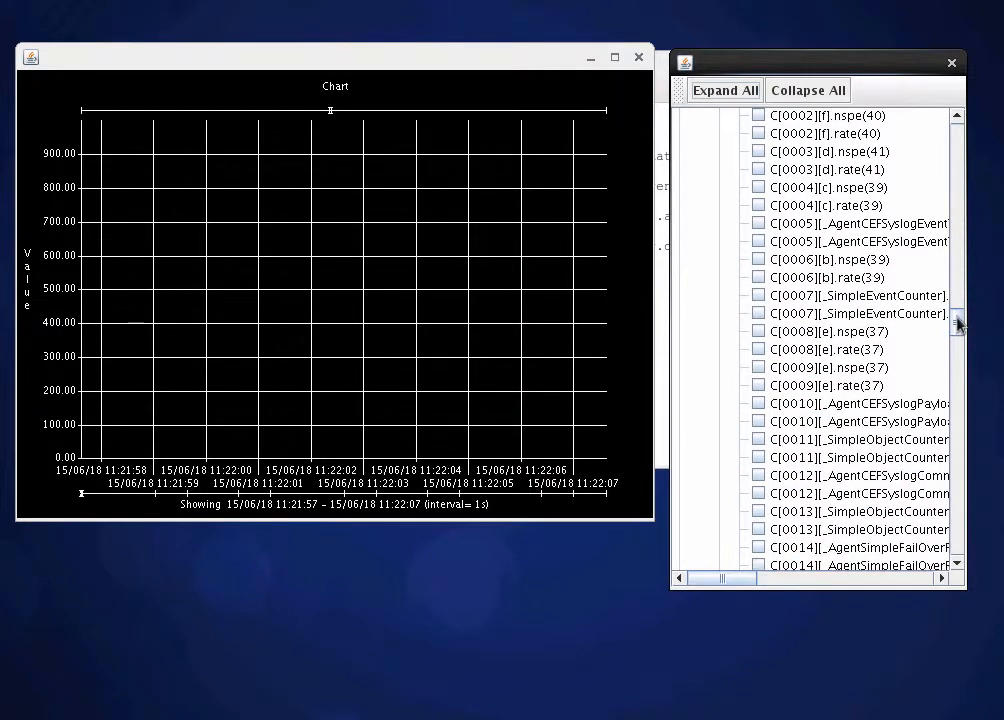
{"action": "scroll", "scroll_direction": "down", "scroll_amount": 3}
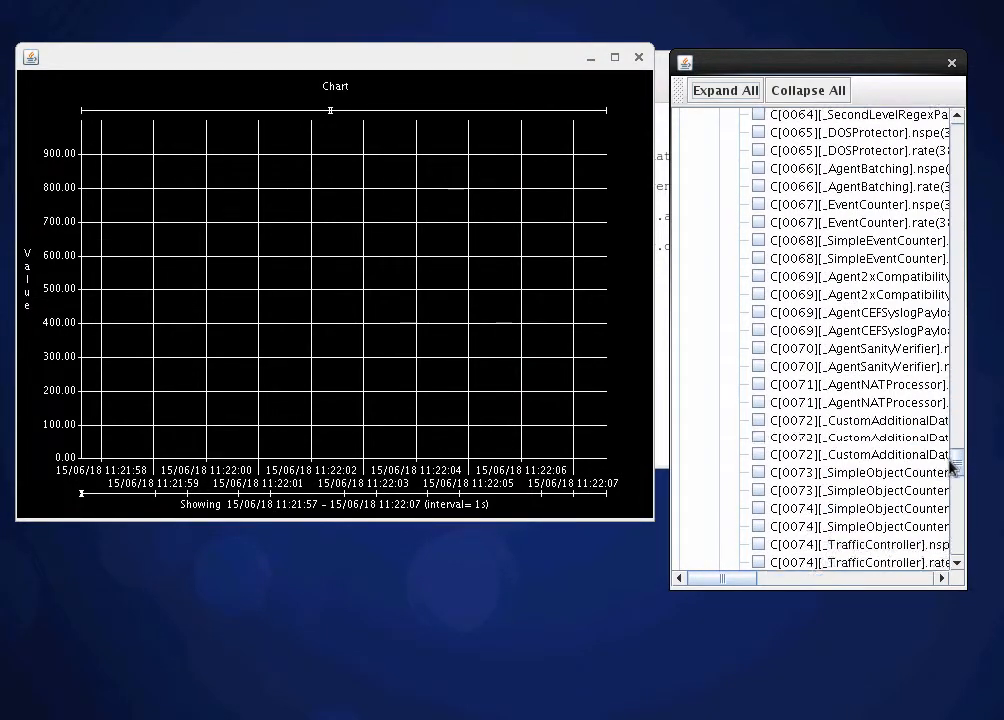
{"action": "scroll", "scroll_direction": "down", "scroll_amount": 3}
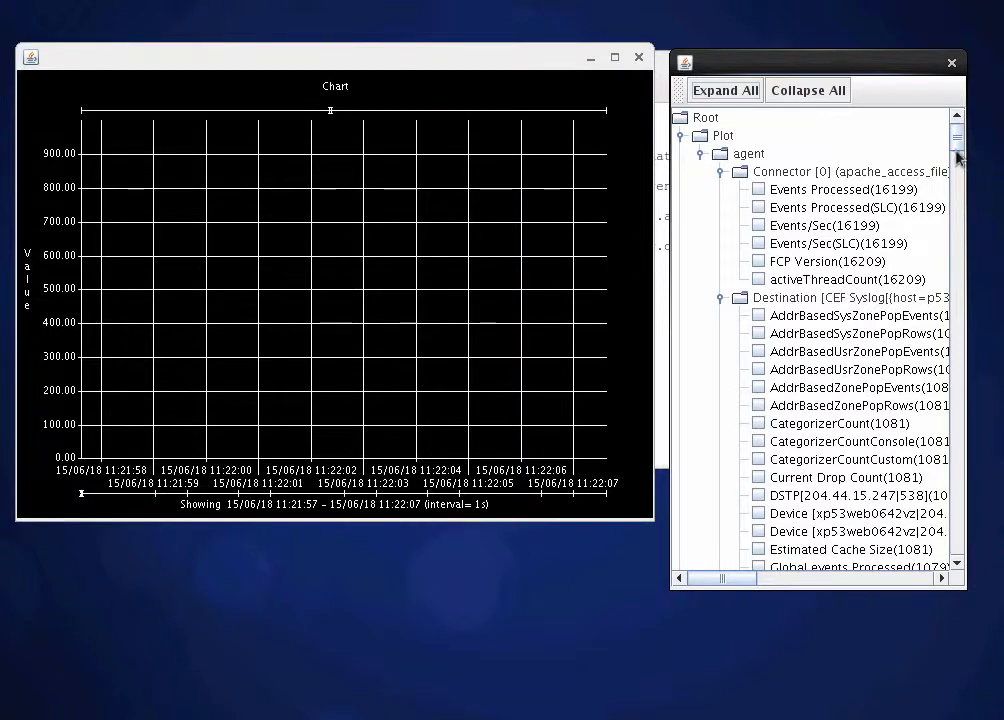
{"action": "scroll", "scroll_direction": "down", "scroll_amount": 3}
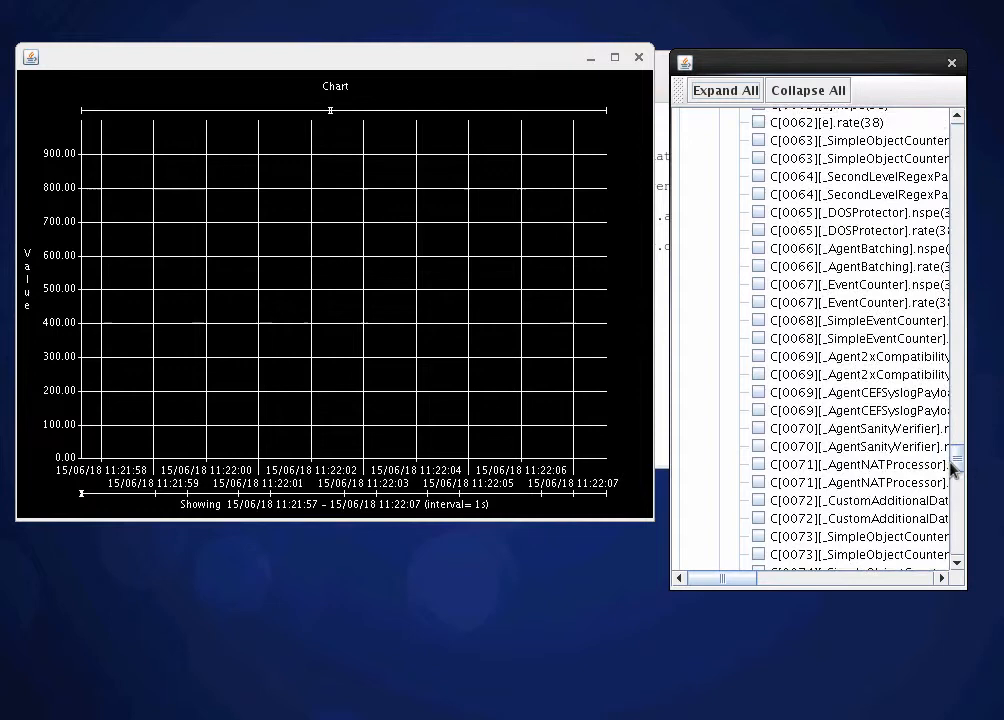
{"action": "scroll", "scroll_direction": "down", "scroll_amount": 3}
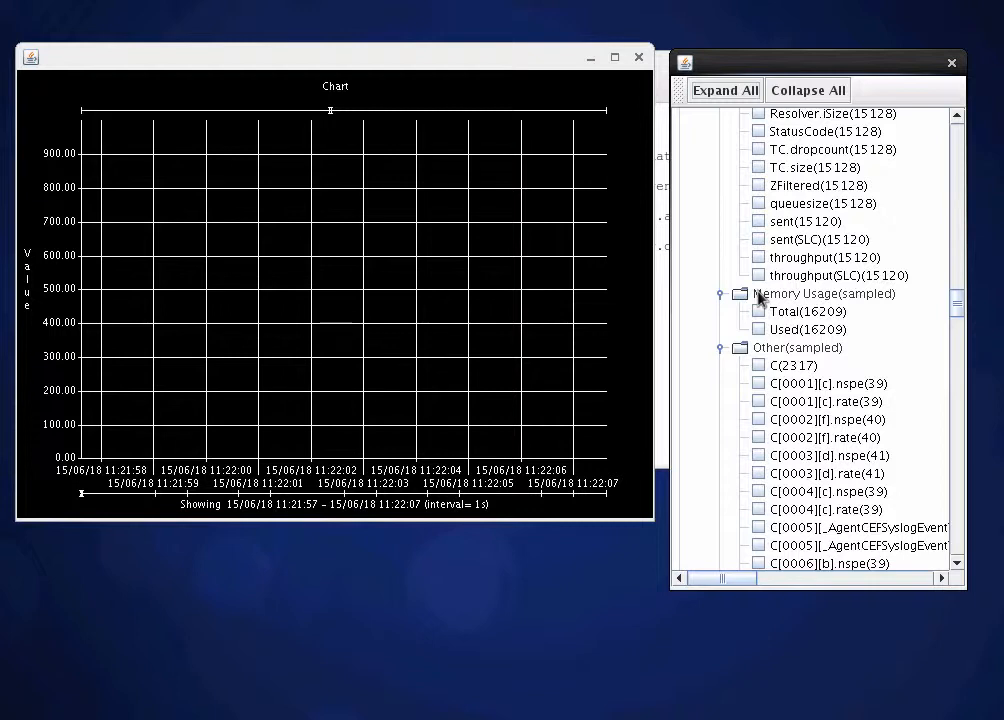
{"action": "mouse_move", "coordinate": [760, 332]}
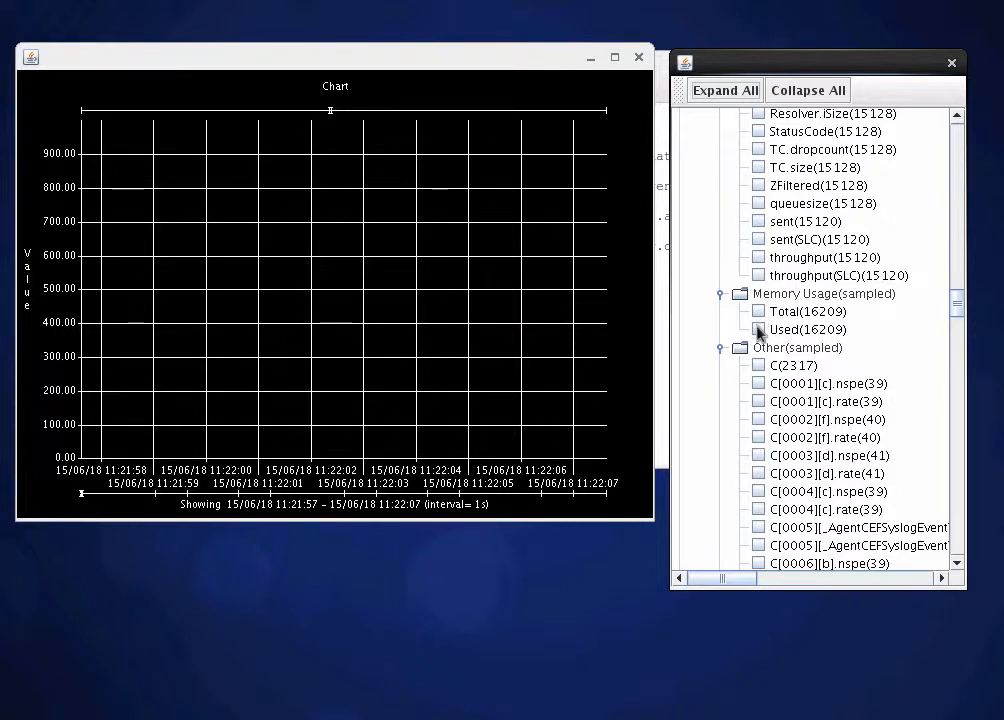
Plot the Memory Usage Used and Total series on the chart
{"action": "left_click", "coordinate": [808, 330]}
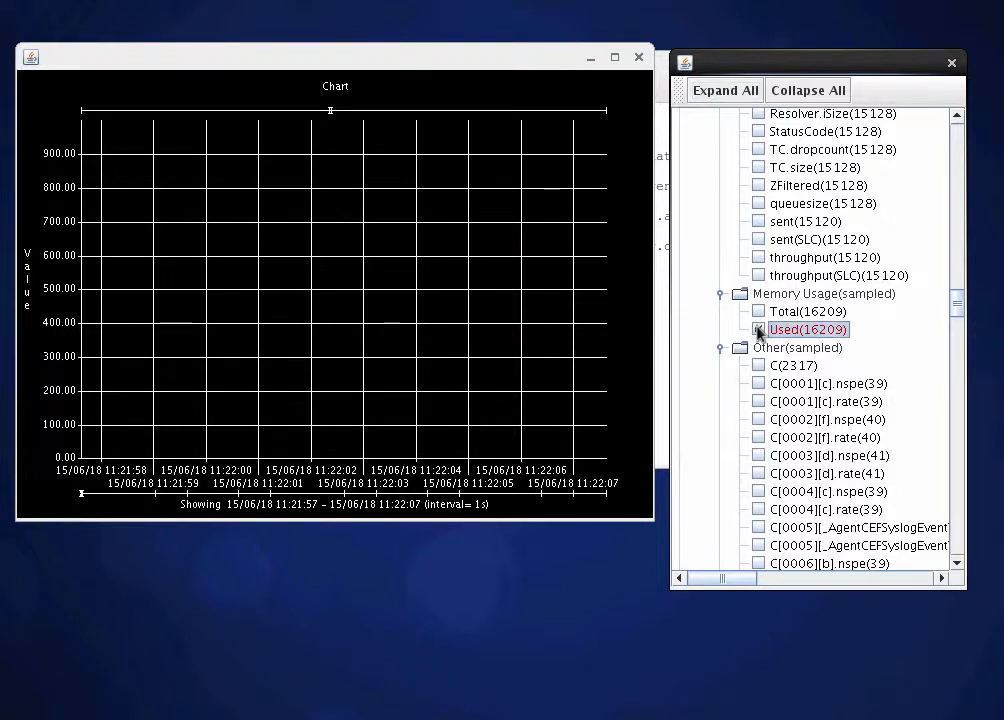
{"action": "left_click", "coordinate": [756, 328]}
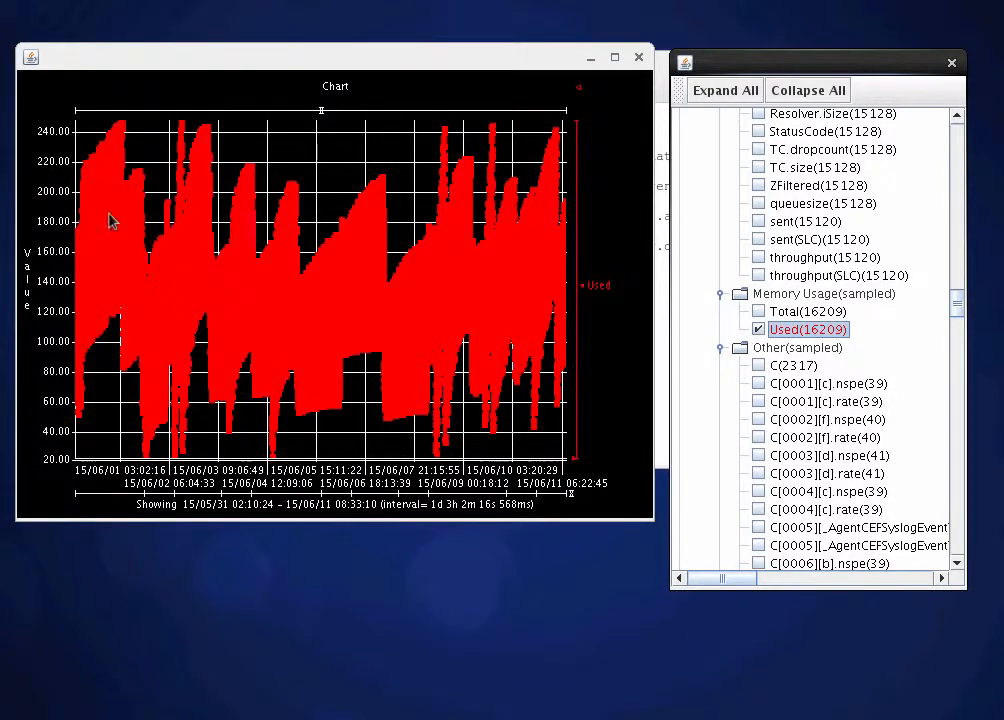
{"action": "mouse_move", "coordinate": [56, 272]}
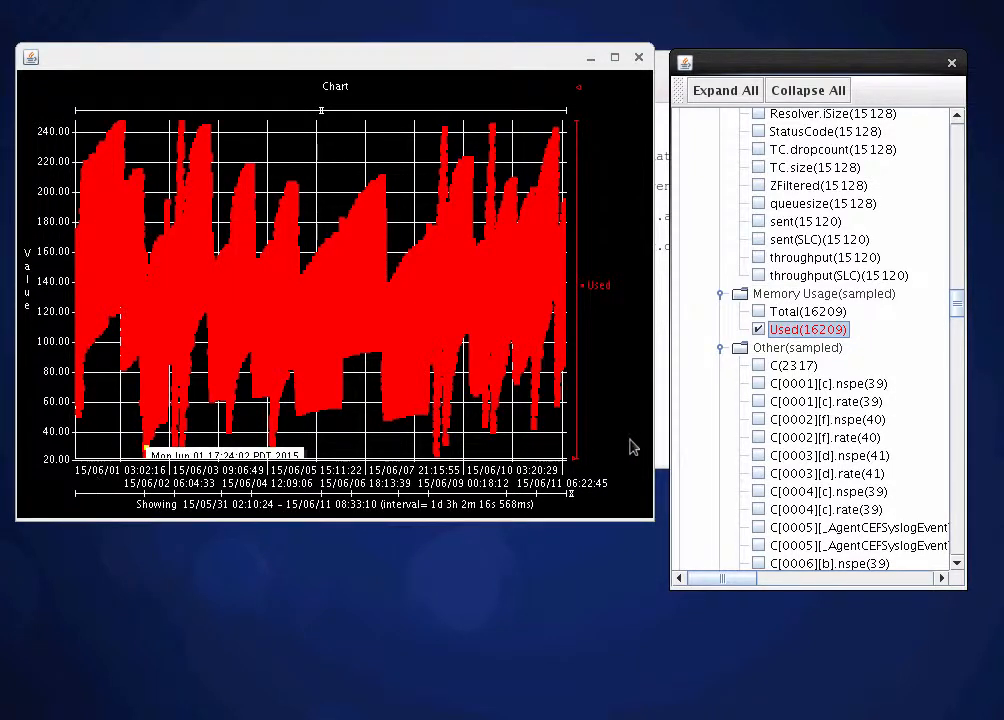
{"action": "mouse_move", "coordinate": [286, 472]}
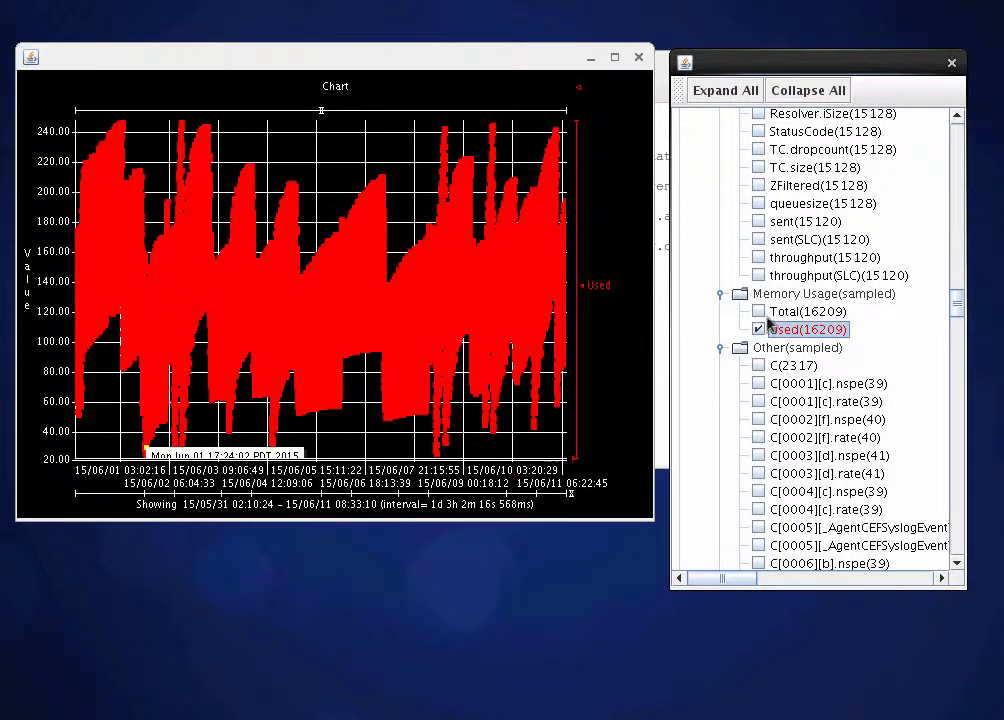
{"action": "left_click", "coordinate": [758, 312]}
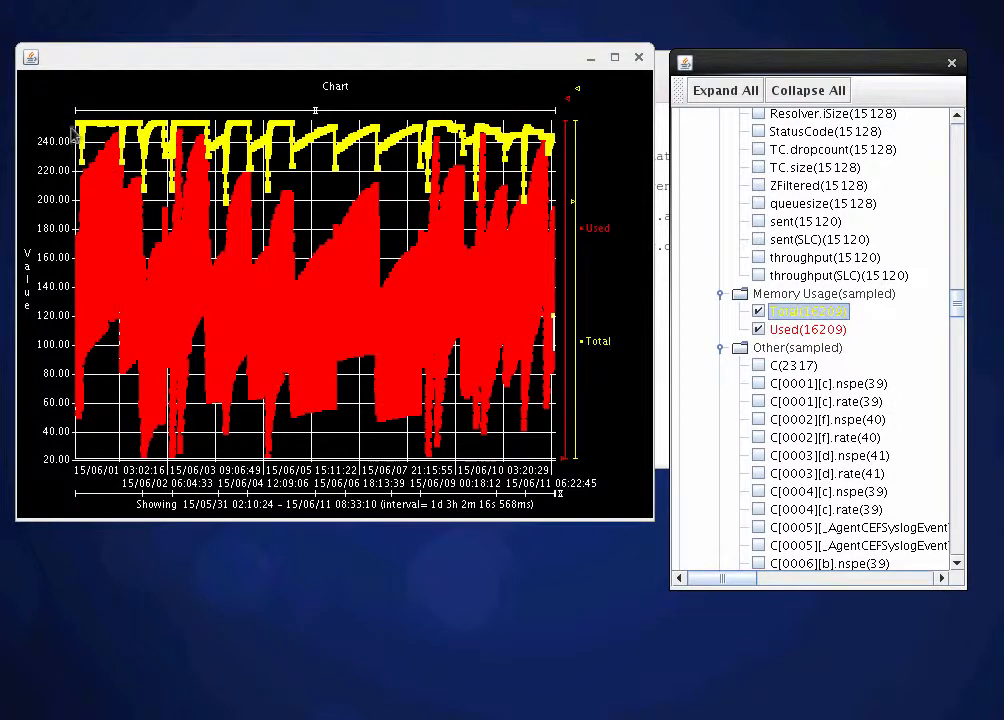
{"action": "mouse_move", "coordinate": [144, 336]}
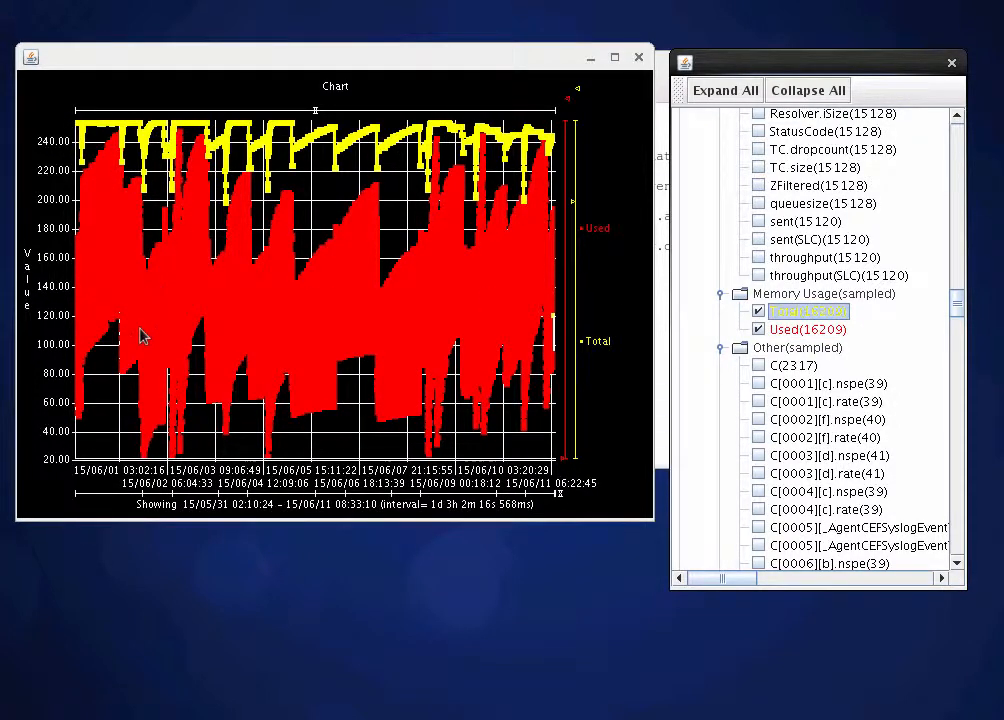
{"action": "mouse_move", "coordinate": [116, 140]}
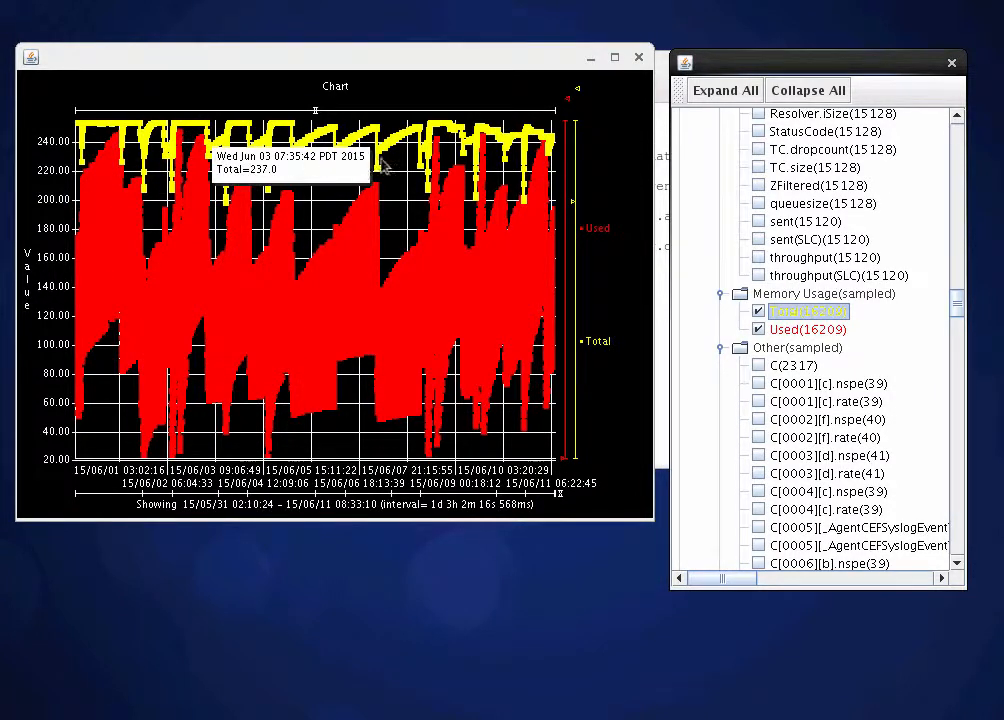
{"action": "mouse_move", "coordinate": [496, 152]}
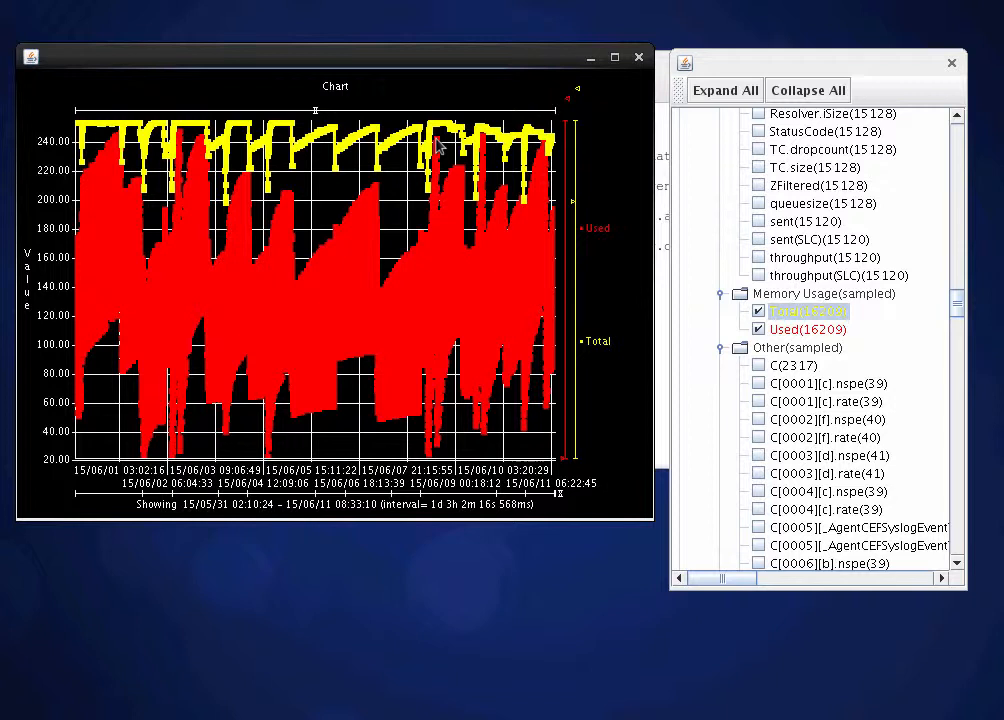
{"action": "mouse_move", "coordinate": [490, 160]}
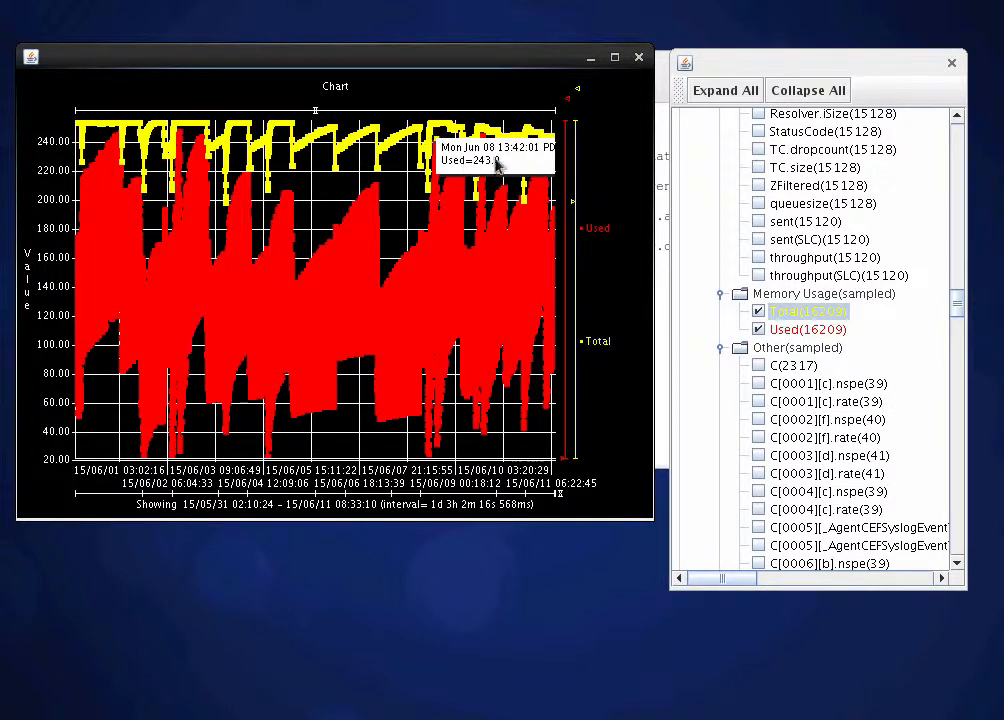
{"action": "mouse_move", "coordinate": [484, 172]}
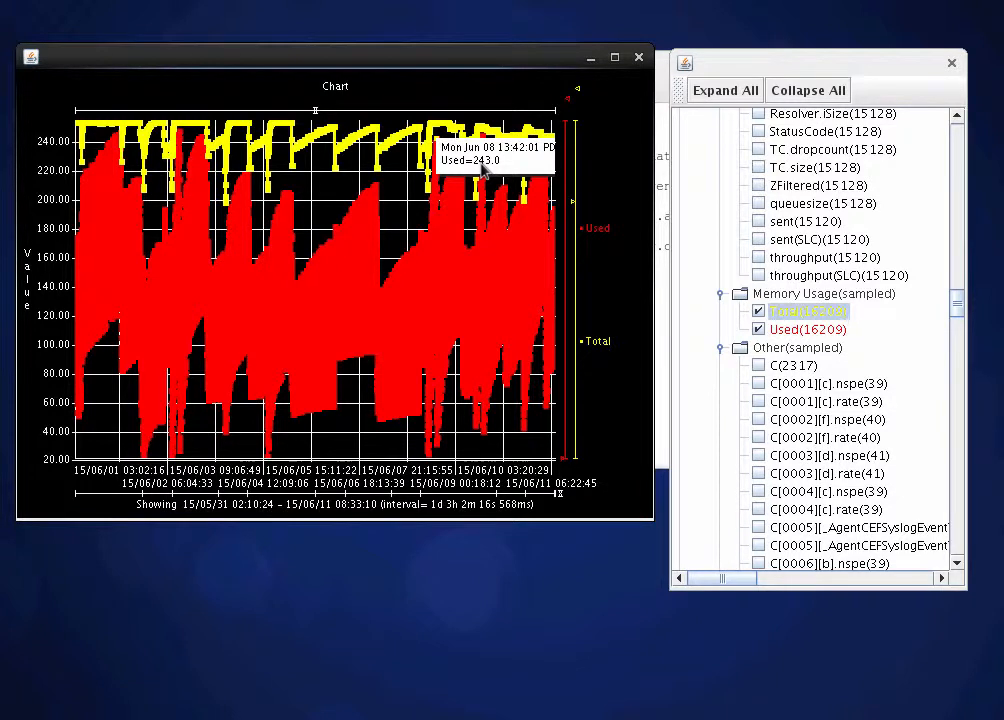
{"action": "mouse_move", "coordinate": [388, 188]}
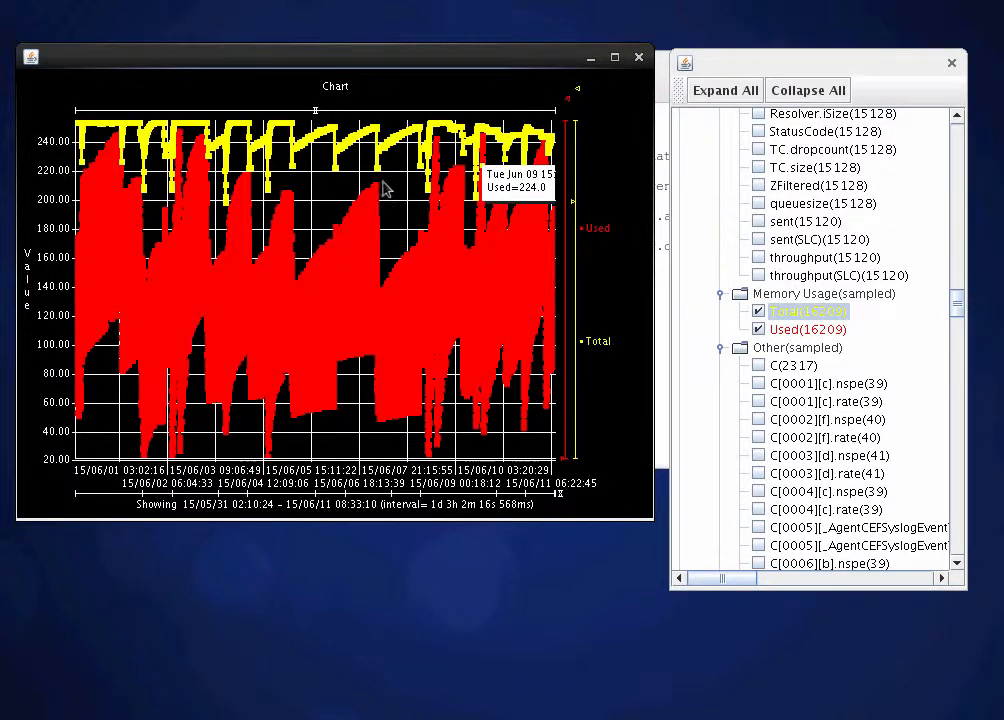
{"action": "mouse_move", "coordinate": [204, 300]}
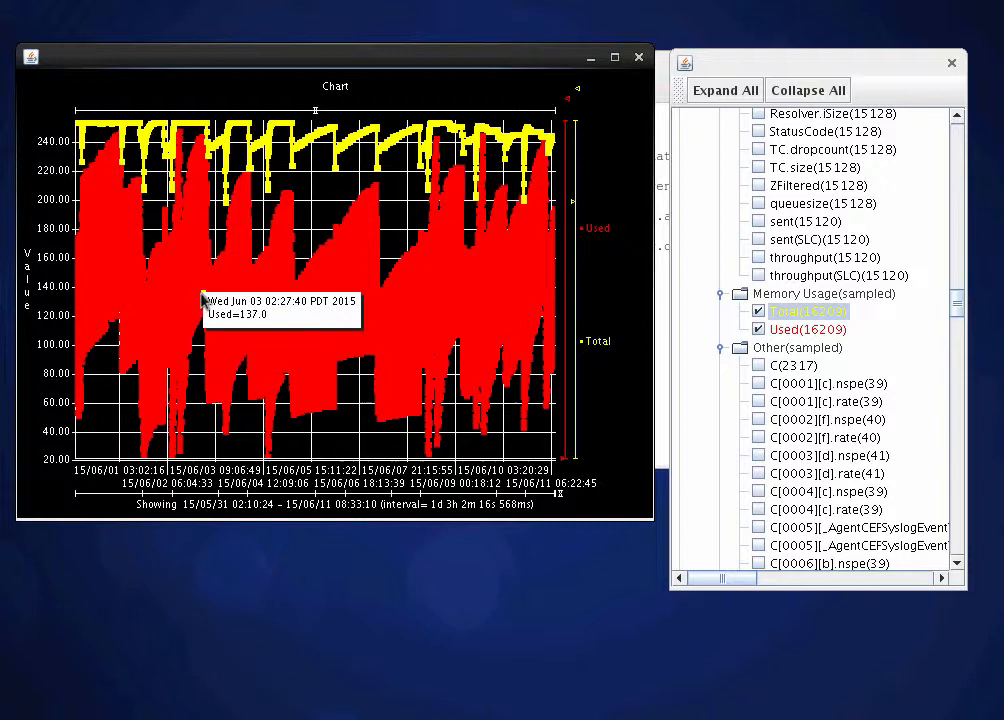
{"action": "mouse_move", "coordinate": [116, 140]}
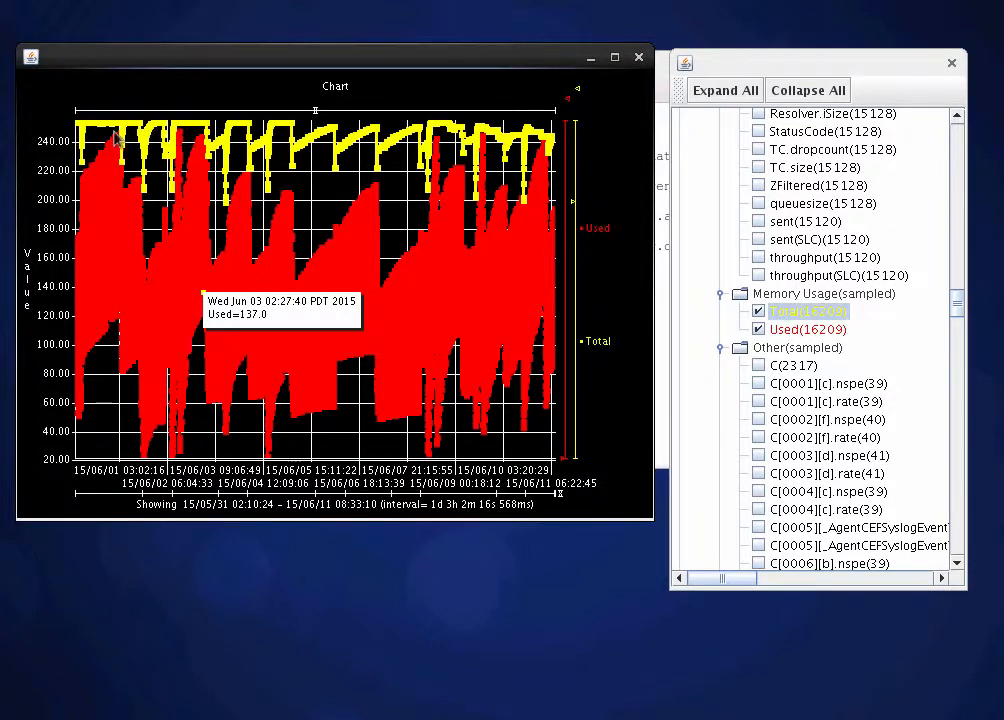
{"action": "mouse_move", "coordinate": [212, 152]}
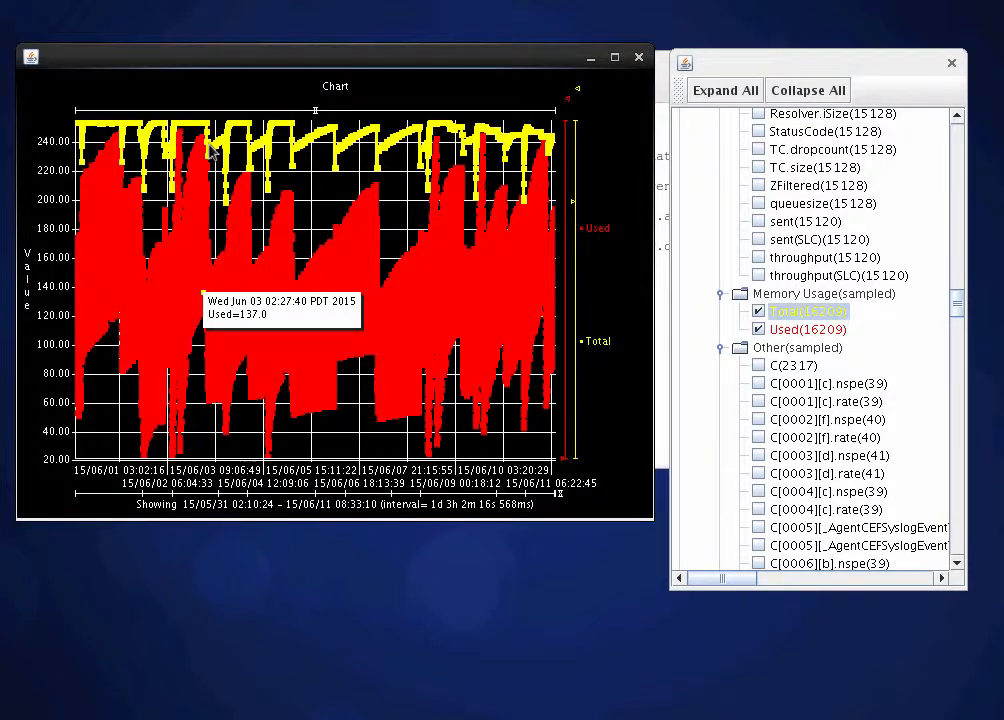
{"action": "mouse_move", "coordinate": [330, 190]}
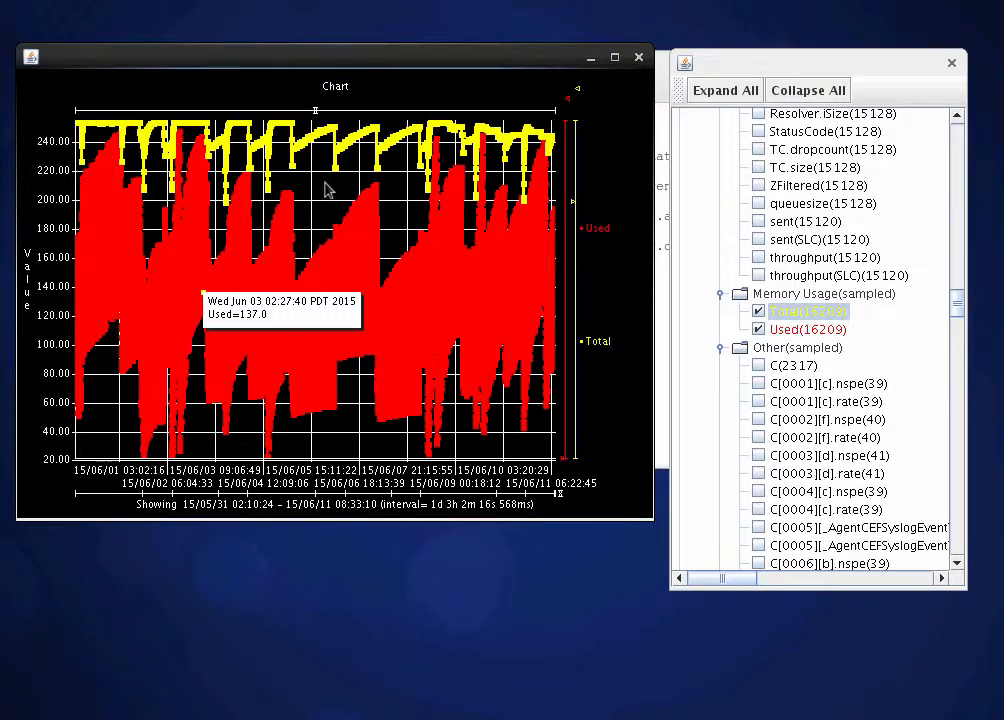
{"action": "mouse_move", "coordinate": [104, 168]}
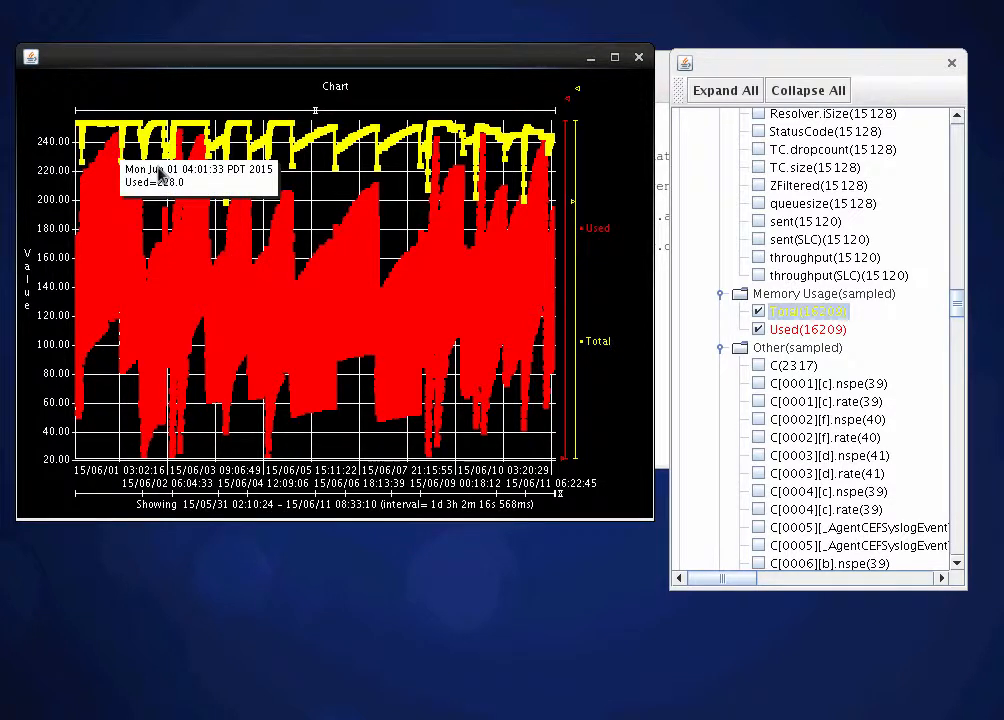
{"action": "mouse_move", "coordinate": [416, 158]}
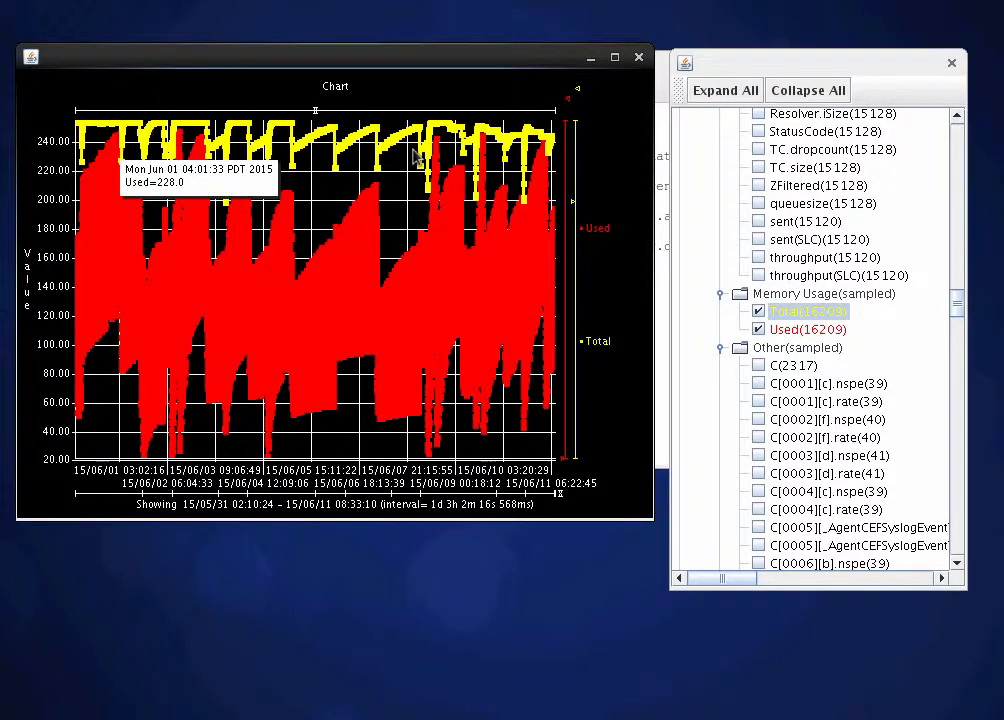
Clear the memory series, plot the connector's Events/Sec briefly, then remove it again
{"action": "left_click", "coordinate": [758, 328]}
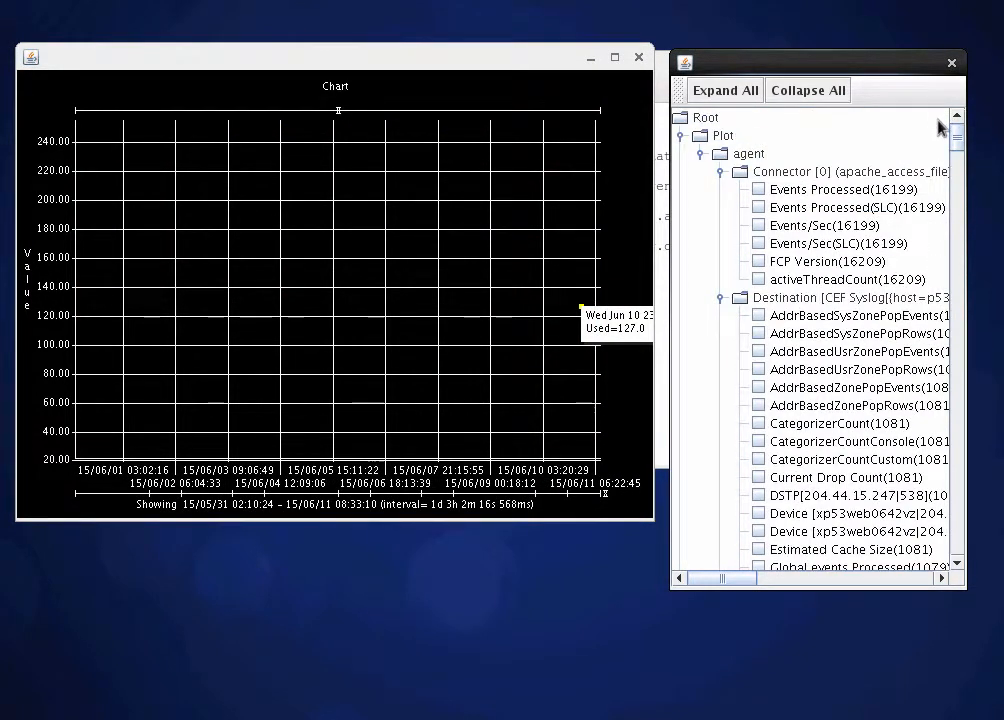
{"action": "left_click", "coordinate": [758, 224]}
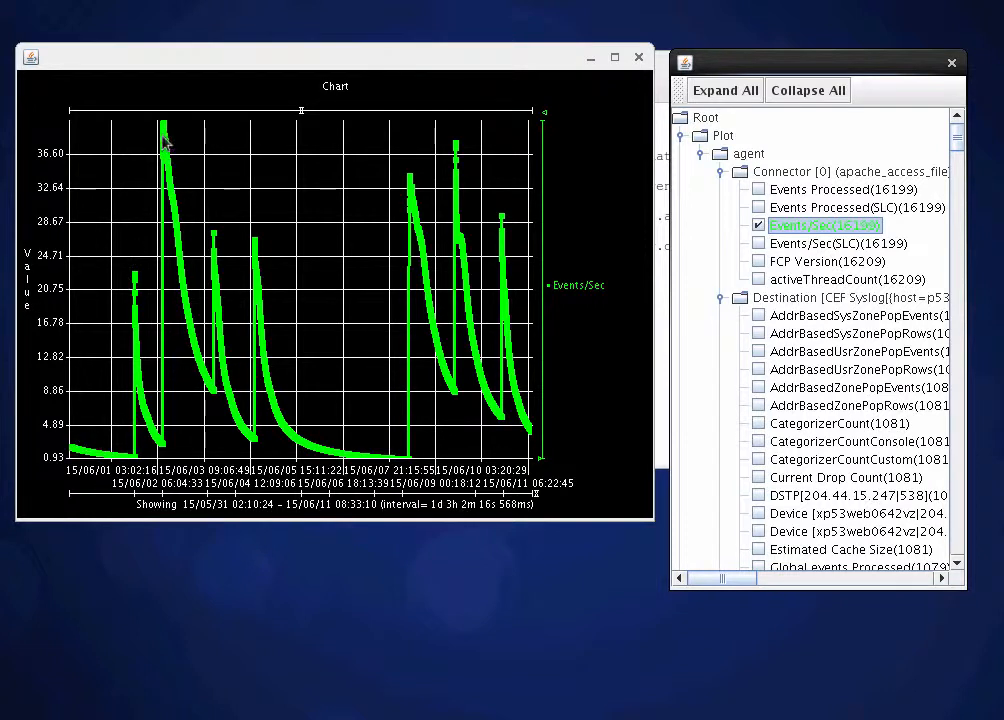
{"action": "mouse_move", "coordinate": [240, 340]}
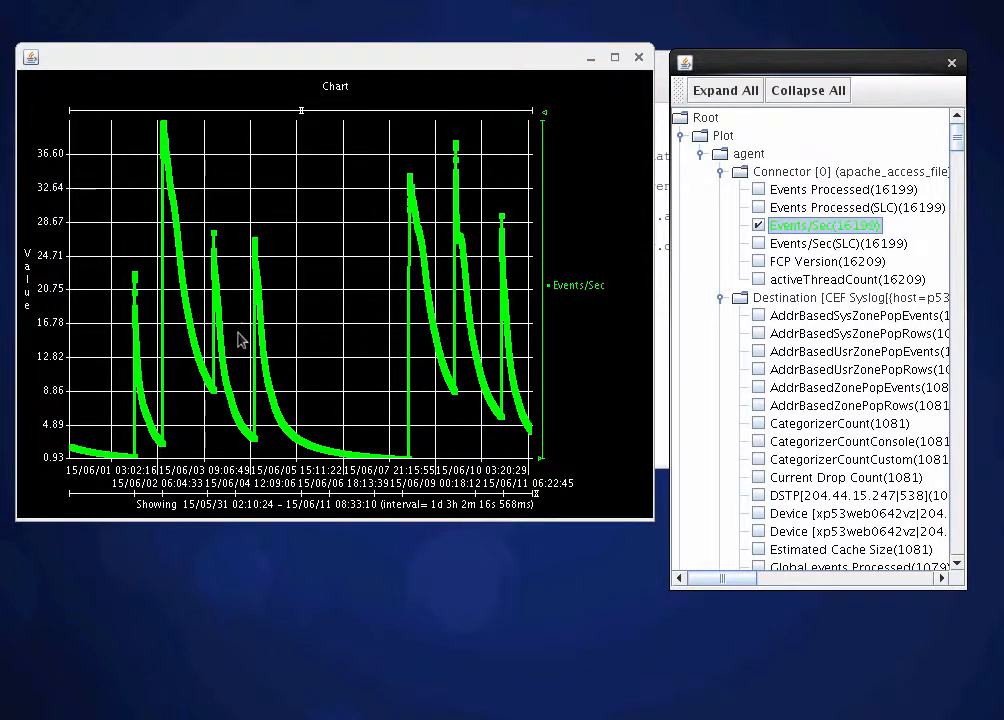
{"action": "mouse_move", "coordinate": [210, 318]}
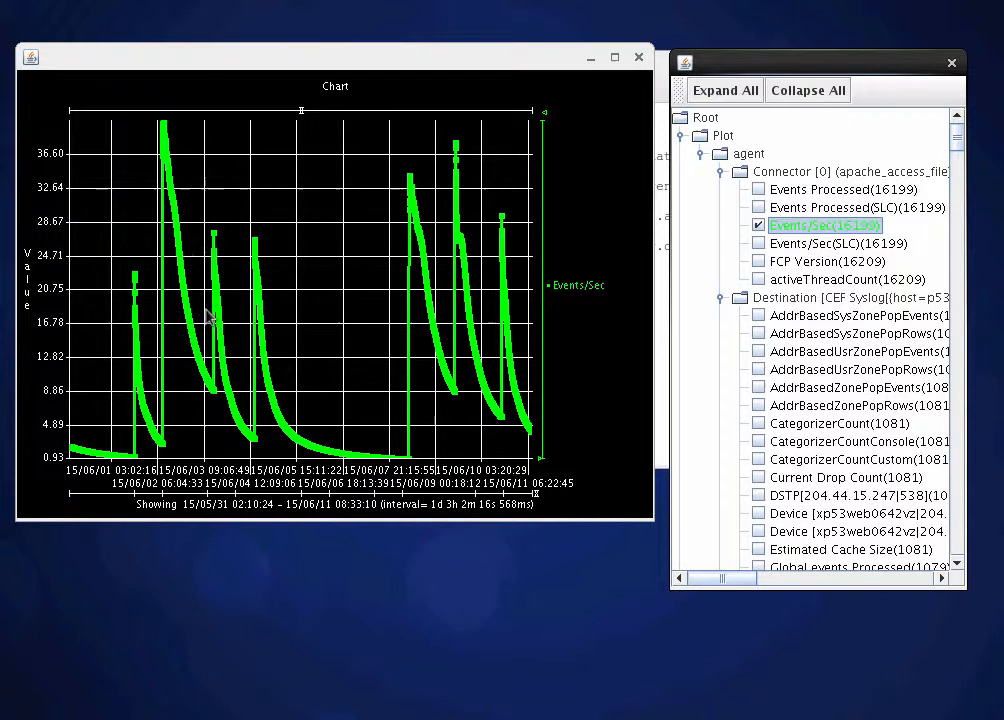
{"action": "mouse_move", "coordinate": [218, 274]}
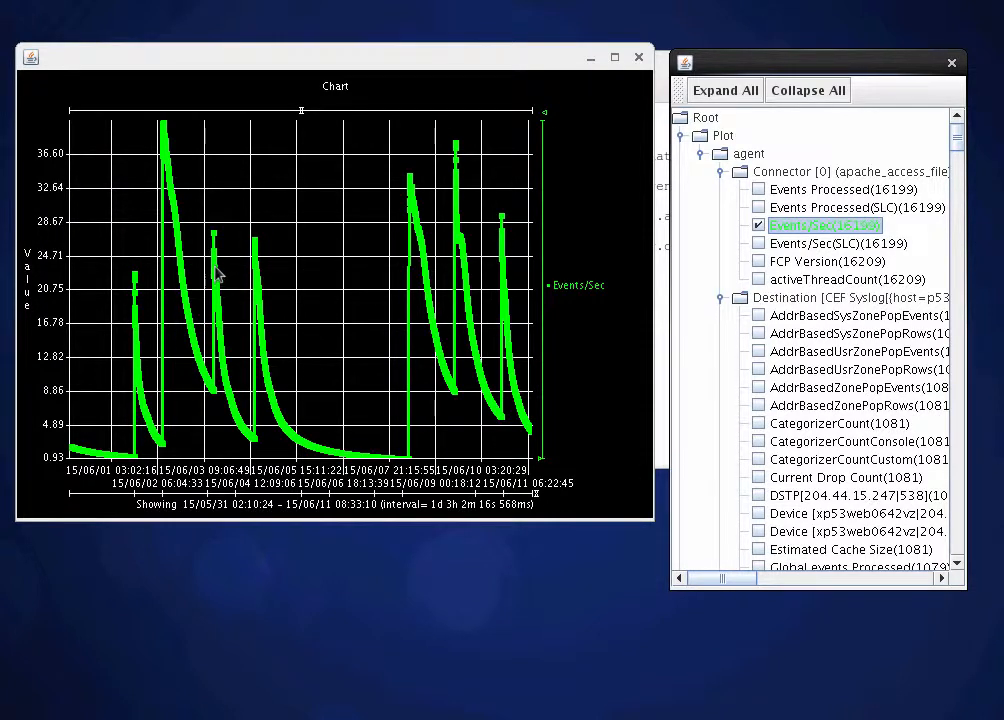
{"action": "mouse_move", "coordinate": [216, 344]}
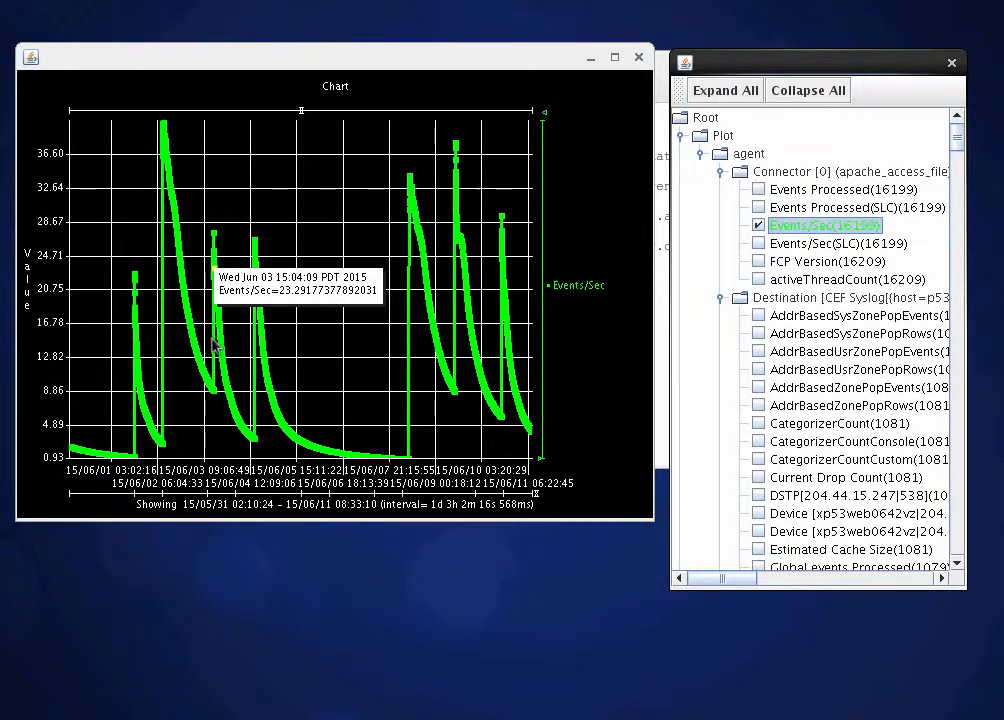
{"action": "mouse_move", "coordinate": [220, 228]}
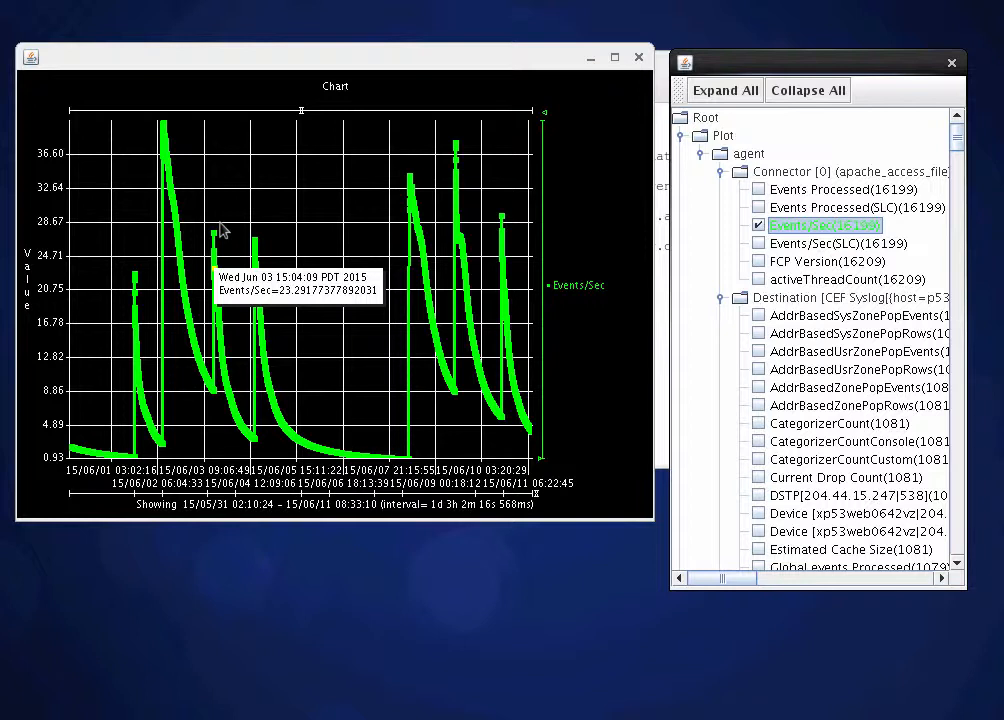
{"action": "mouse_move", "coordinate": [268, 448]}
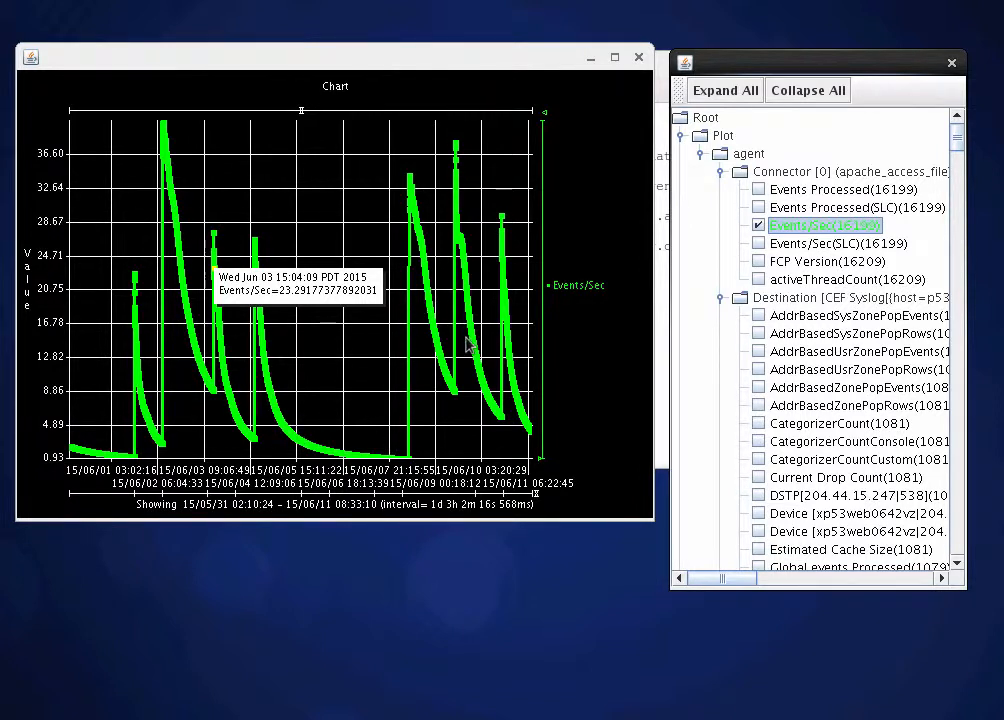
{"action": "left_click", "coordinate": [758, 224]}
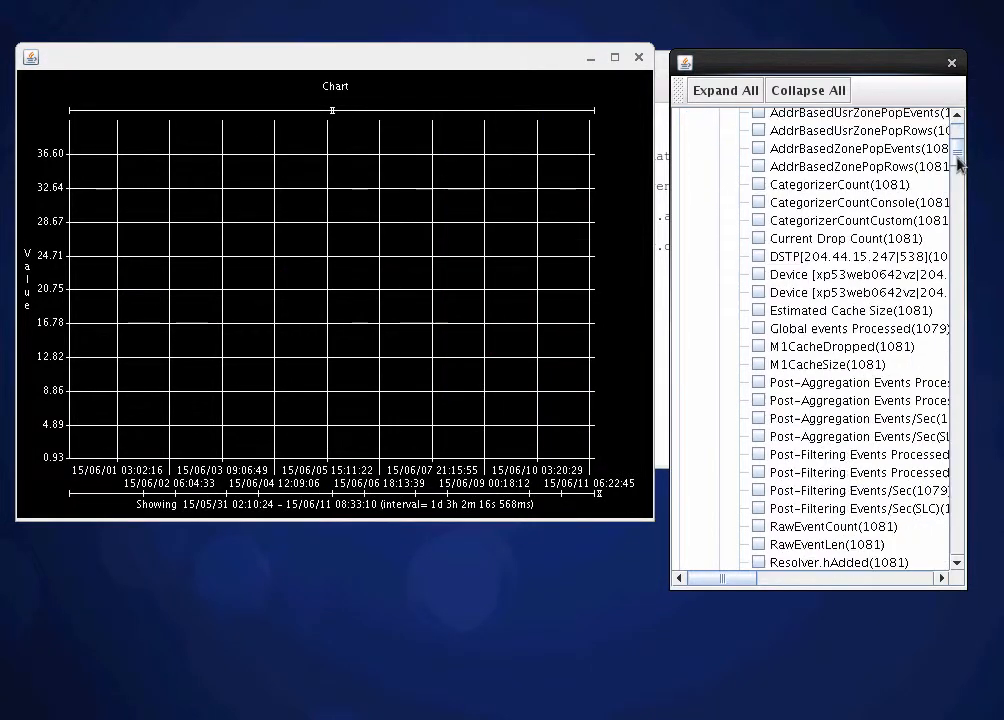
Scroll the metric tree down to Event > agent > Exception(sampled)
{"action": "scroll", "scroll_direction": "down", "scroll_amount": 3}
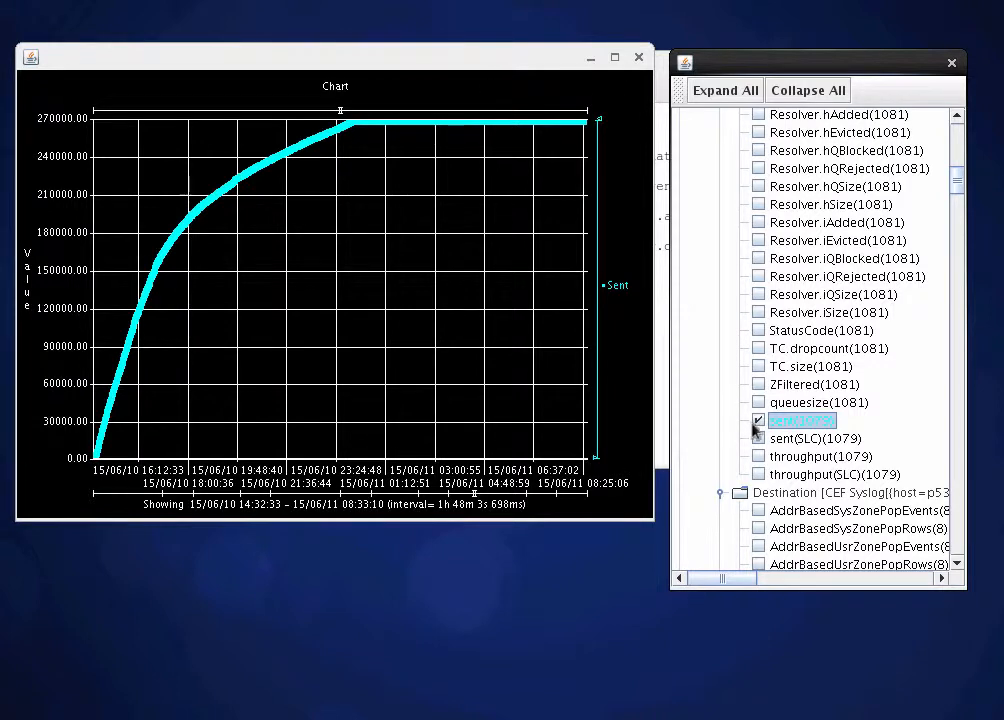
{"action": "scroll", "scroll_direction": "down", "scroll_amount": 3}
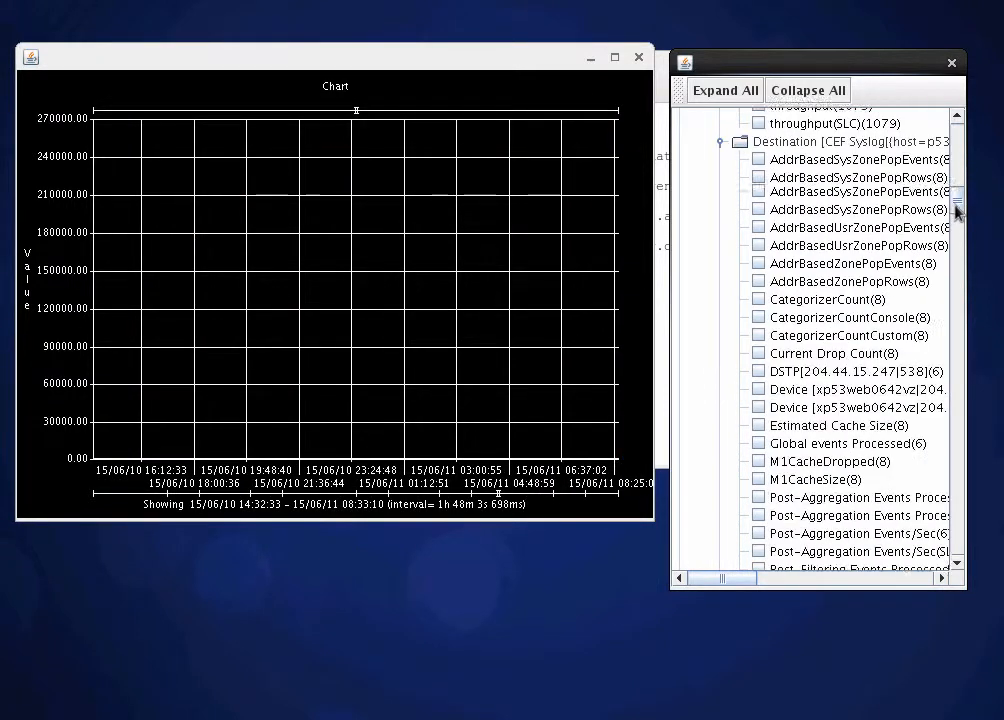
{"action": "scroll", "scroll_direction": "down", "scroll_amount": 3}
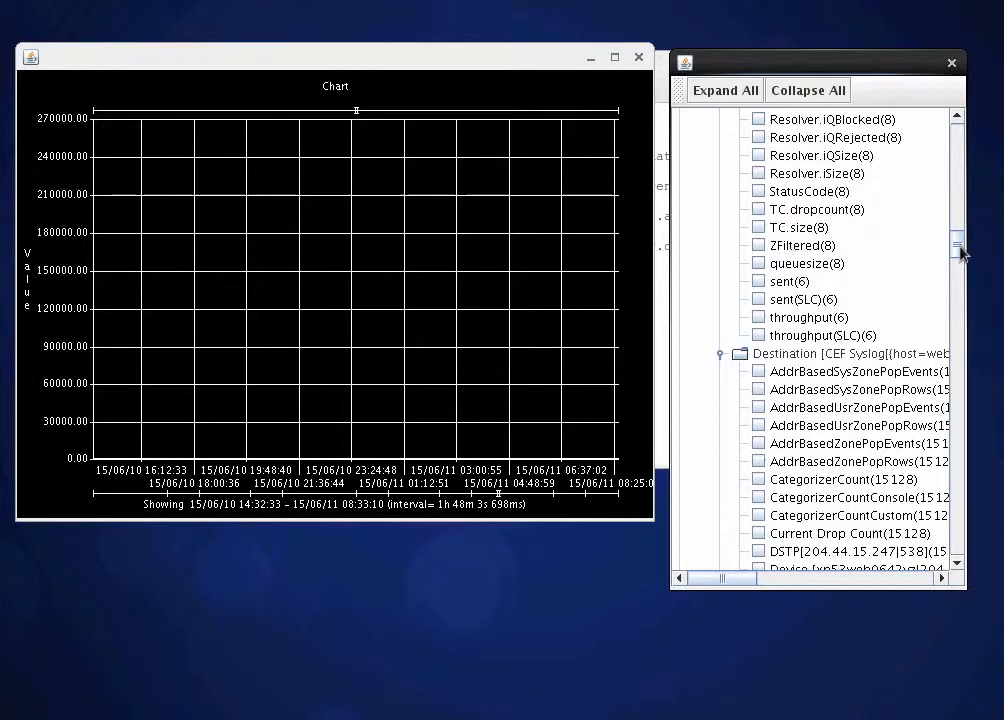
{"action": "scroll", "scroll_direction": "down", "scroll_amount": 3}
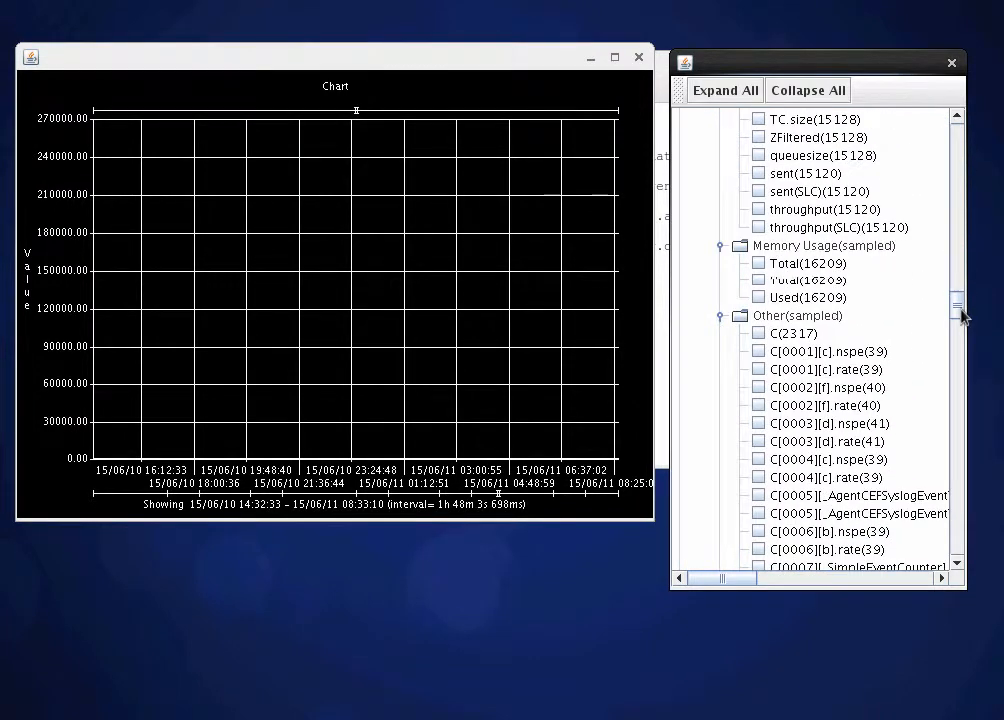
{"action": "scroll", "scroll_direction": "down", "scroll_amount": 3}
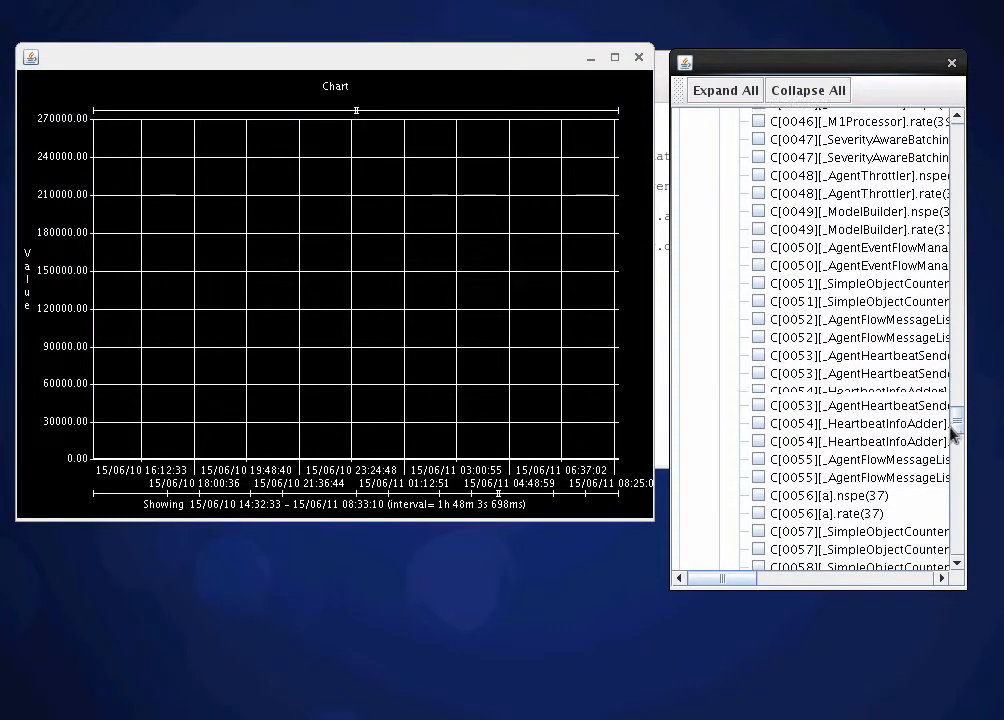
{"action": "scroll", "scroll_direction": "down", "scroll_amount": 3}
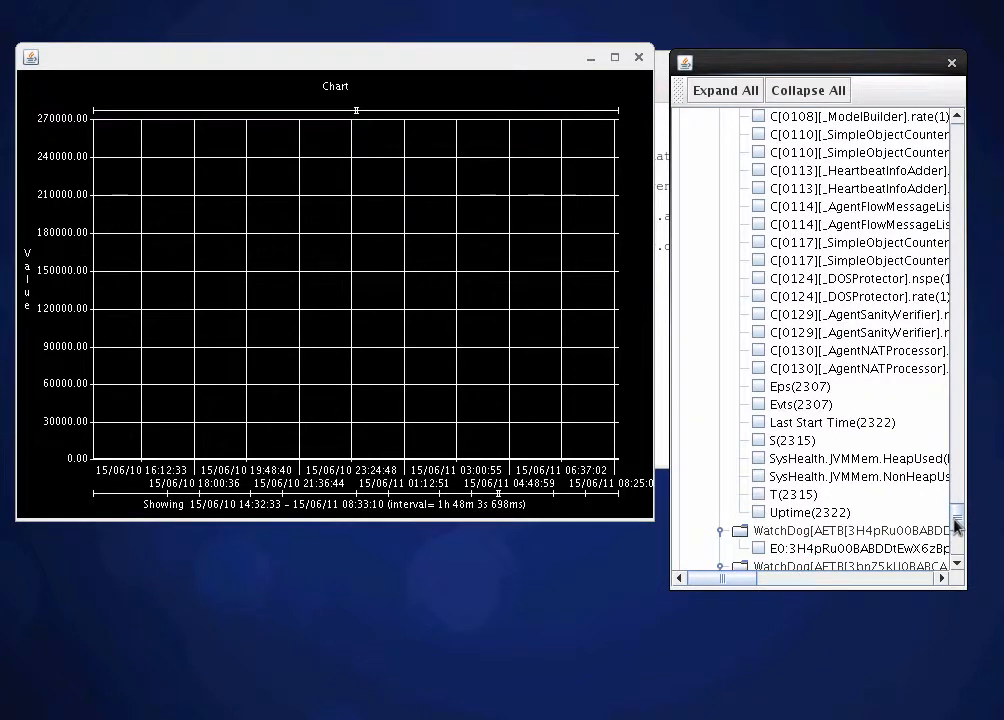
{"action": "scroll", "scroll_direction": "down", "scroll_amount": 3}
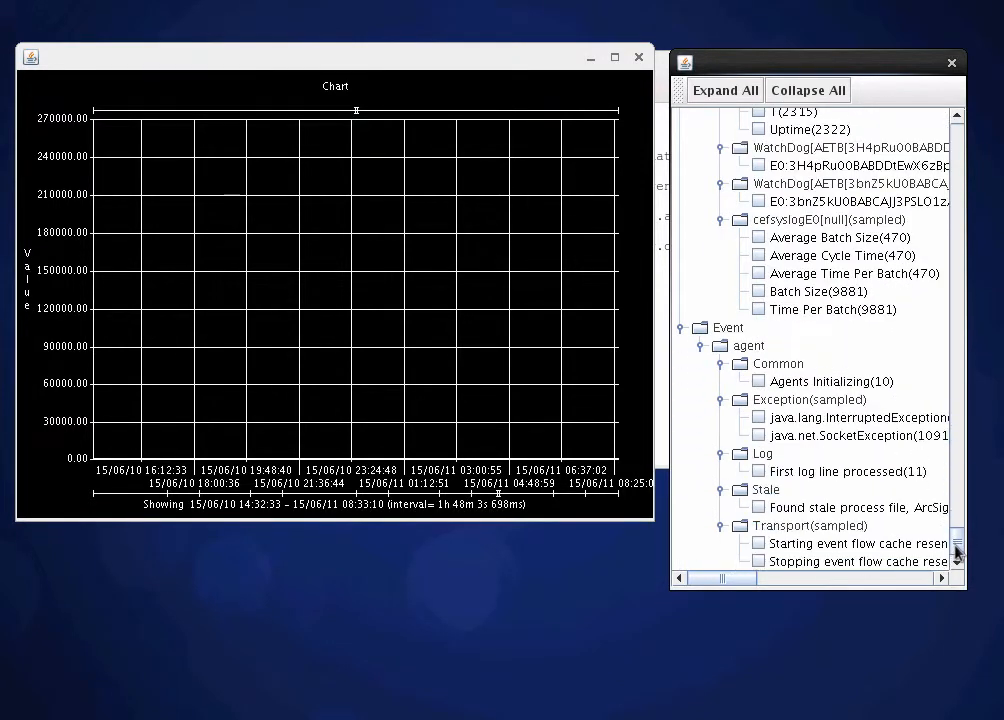
{"action": "mouse_move", "coordinate": [700, 276]}
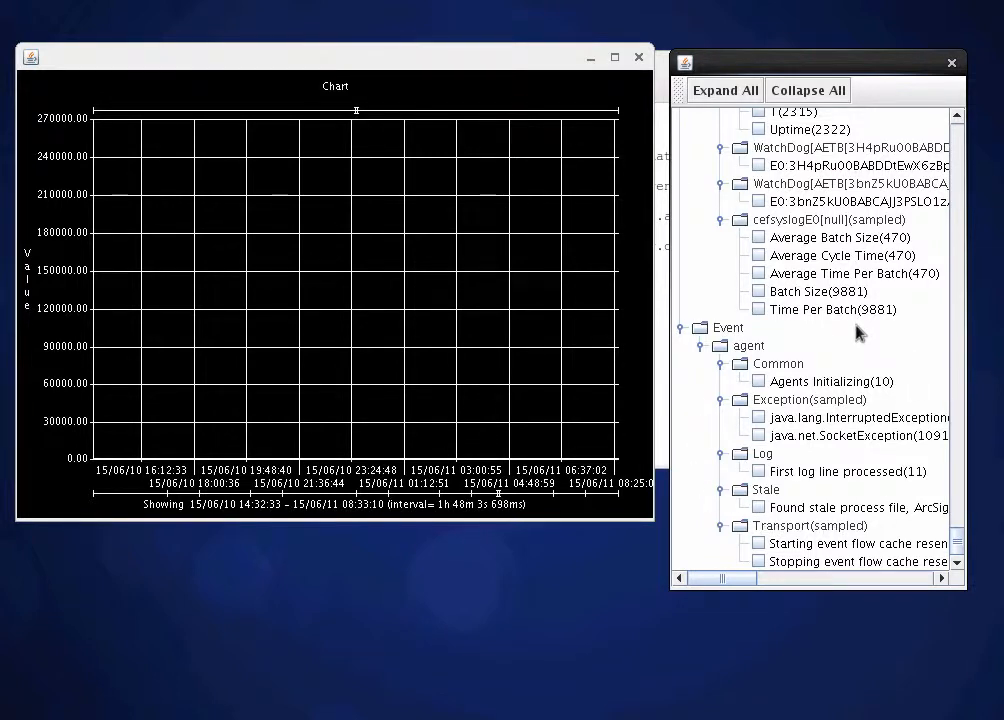
{"action": "mouse_move", "coordinate": [824, 292]}
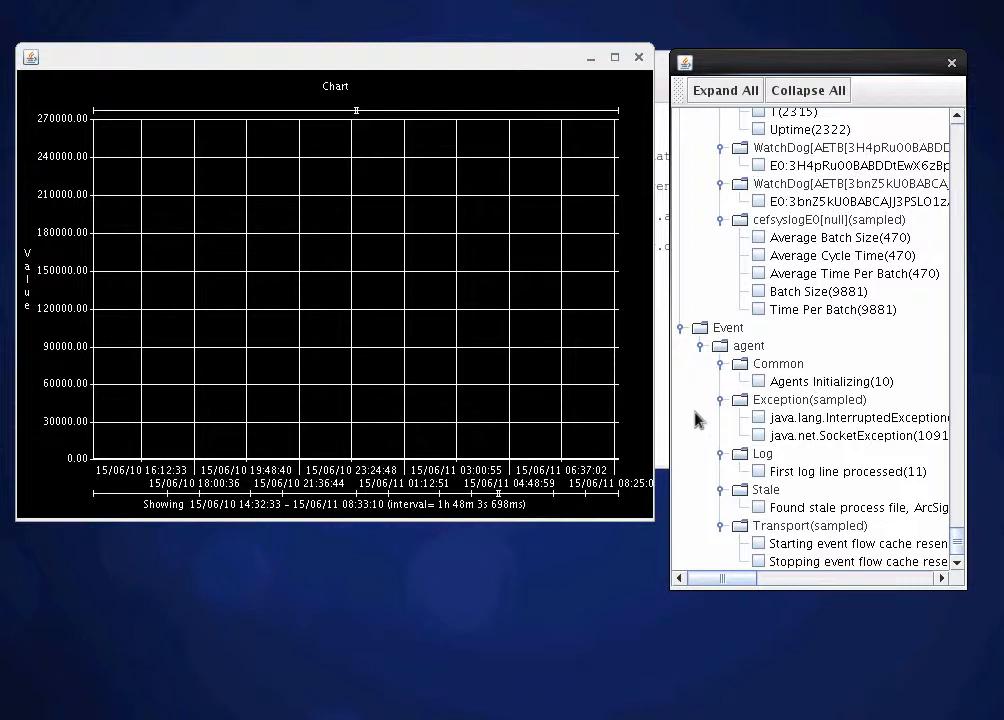
{"action": "mouse_move", "coordinate": [860, 470]}
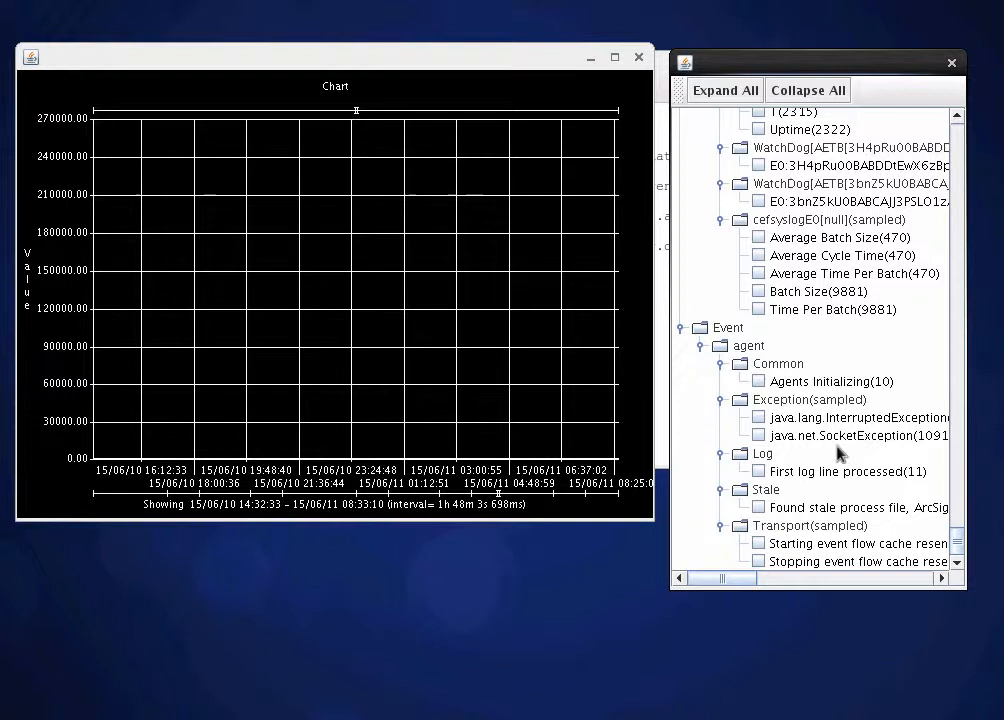
{"action": "left_click", "coordinate": [756, 436]}
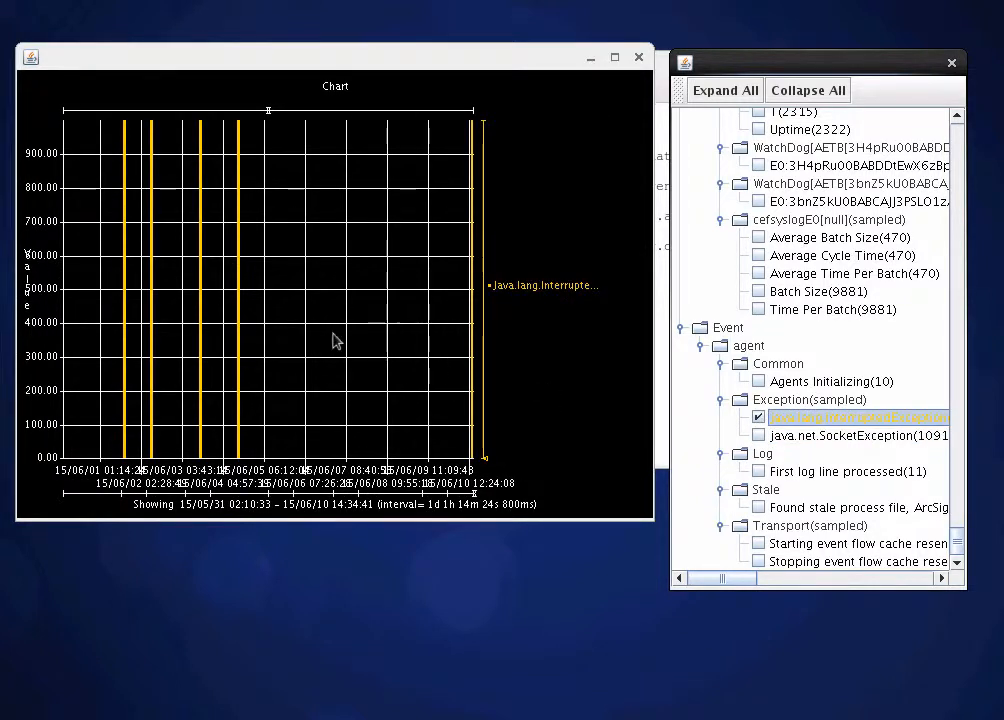
{"action": "mouse_move", "coordinate": [896, 424]}
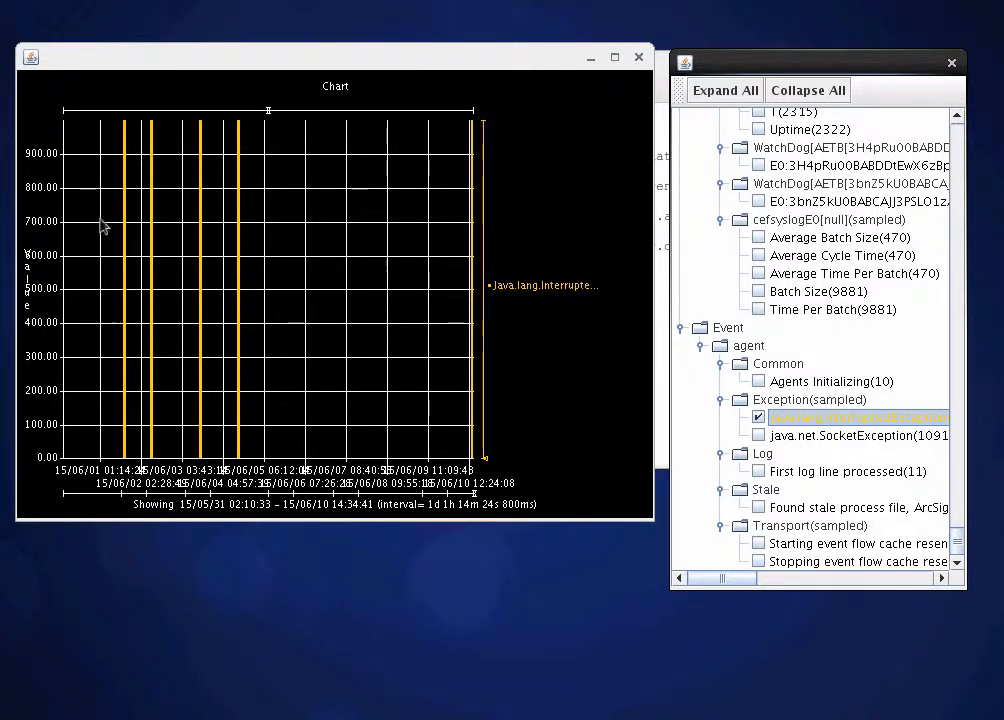
{"action": "mouse_move", "coordinate": [142, 366]}
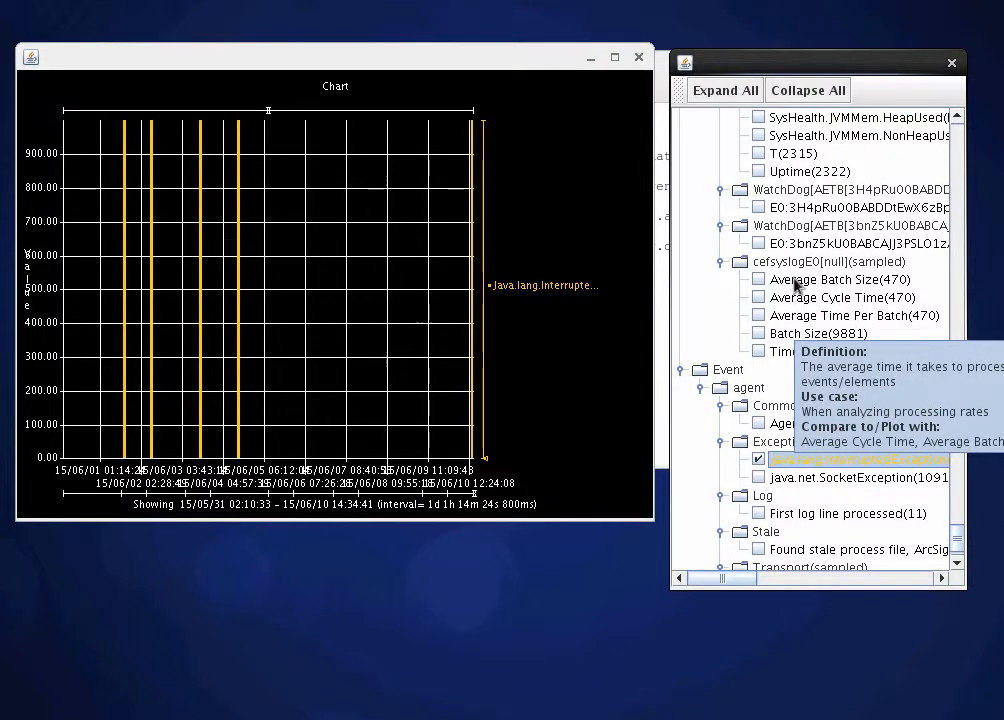
{"action": "scroll", "scroll_direction": "down", "scroll_amount": 3}
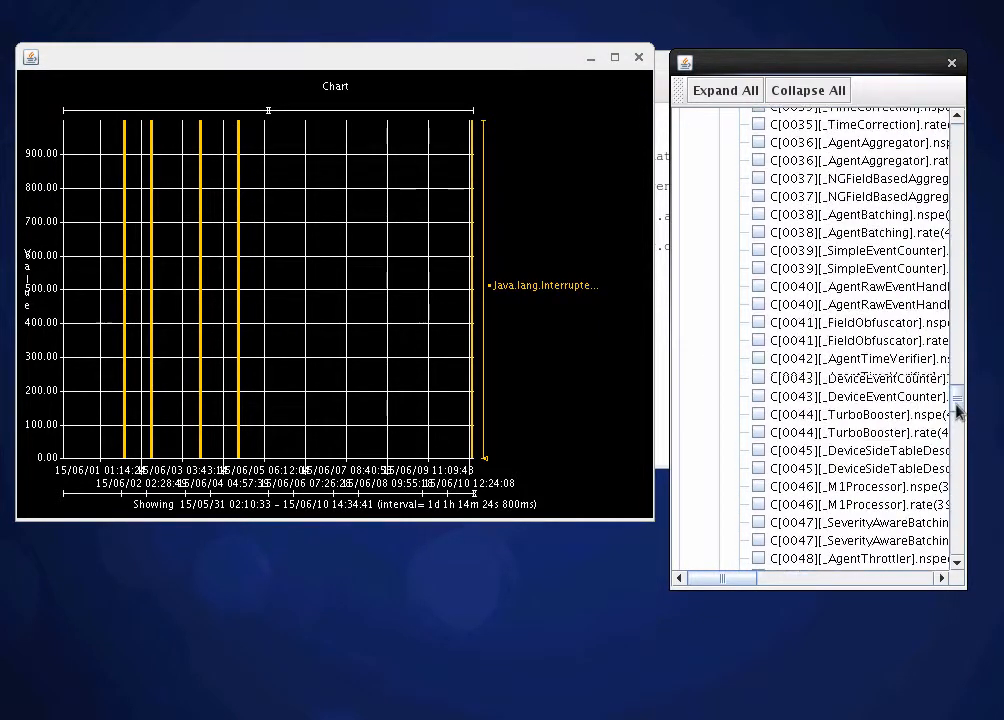
{"action": "scroll", "scroll_direction": "down", "scroll_amount": 3}
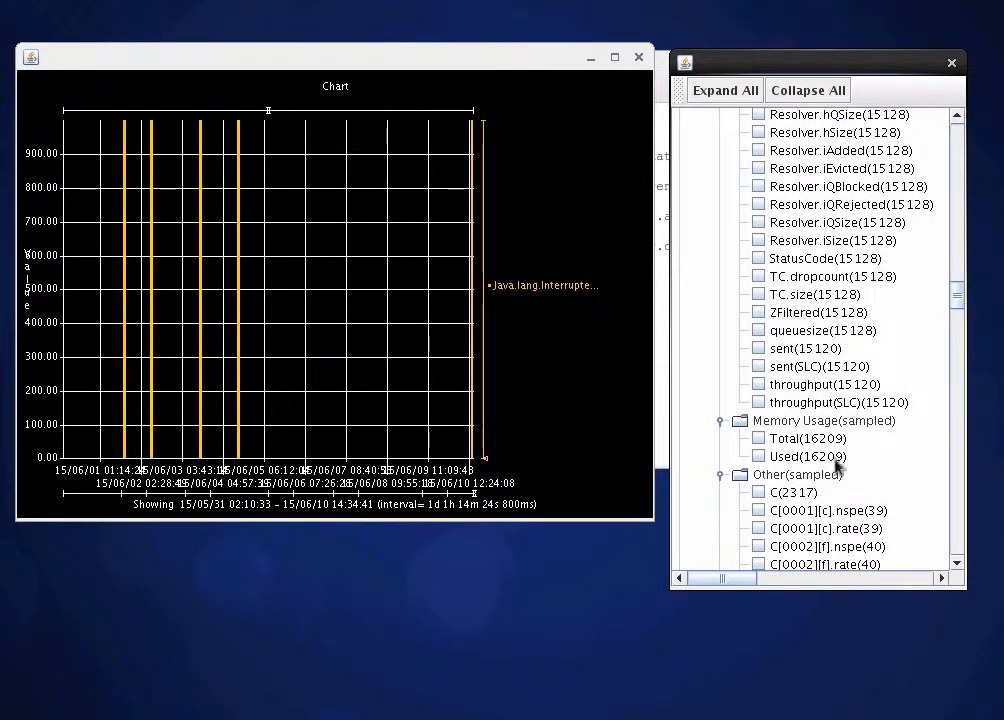
Plot the memory Used series, read a point's value, then remove it
{"action": "left_click", "coordinate": [758, 456]}
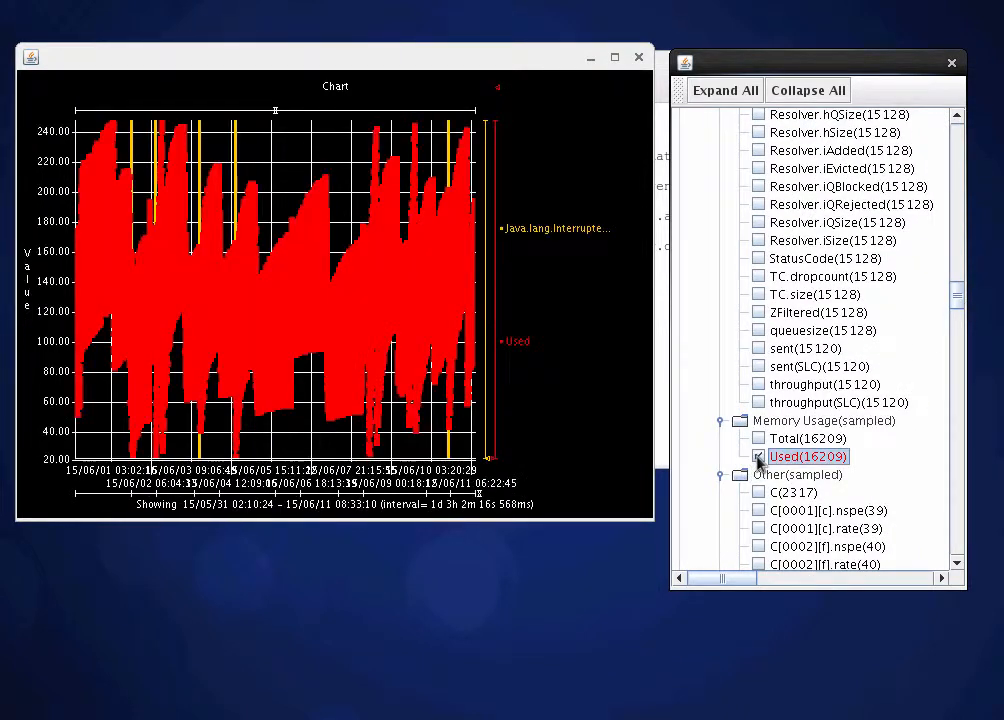
{"action": "left_click", "coordinate": [756, 456]}
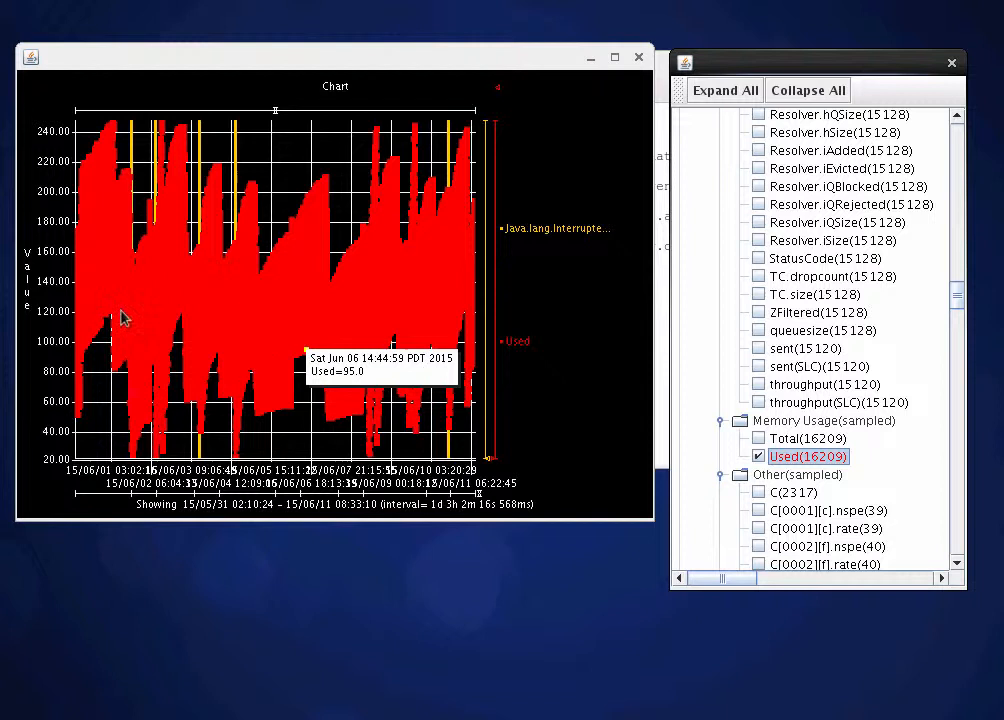
{"action": "mouse_move", "coordinate": [136, 152]}
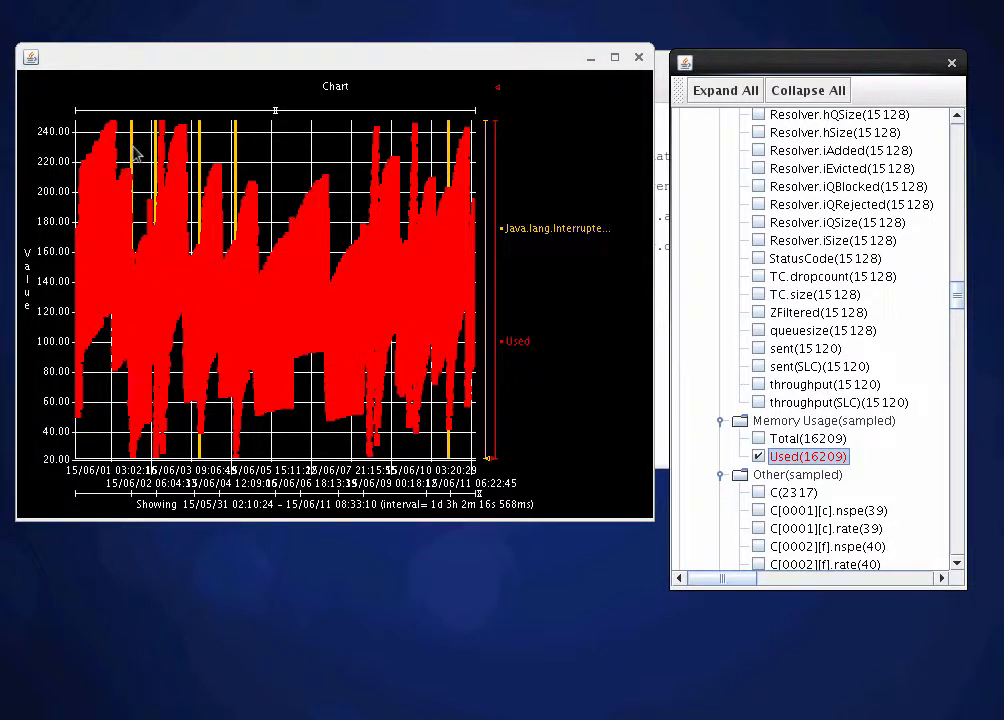
{"action": "mouse_move", "coordinate": [112, 136]}
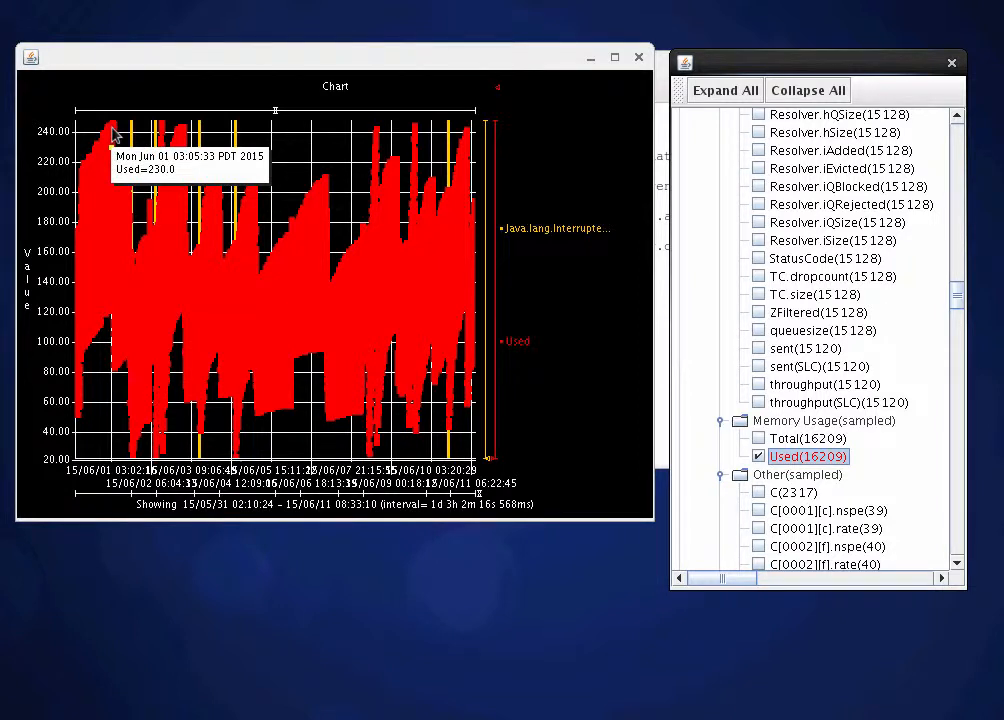
{"action": "mouse_move", "coordinate": [236, 136]}
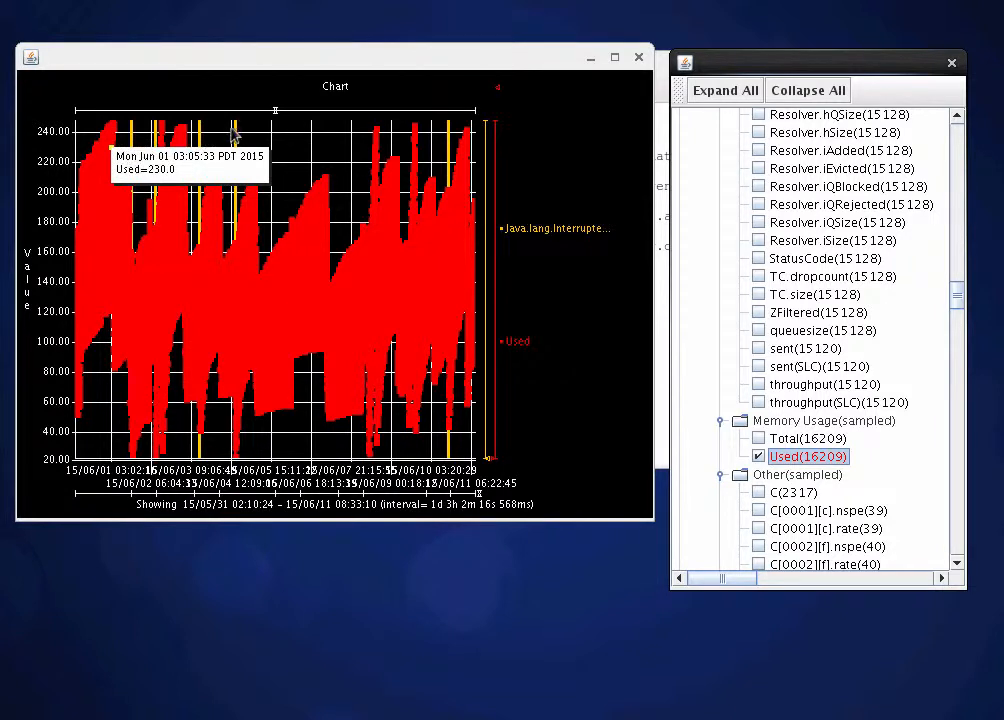
{"action": "mouse_move", "coordinate": [452, 152]}
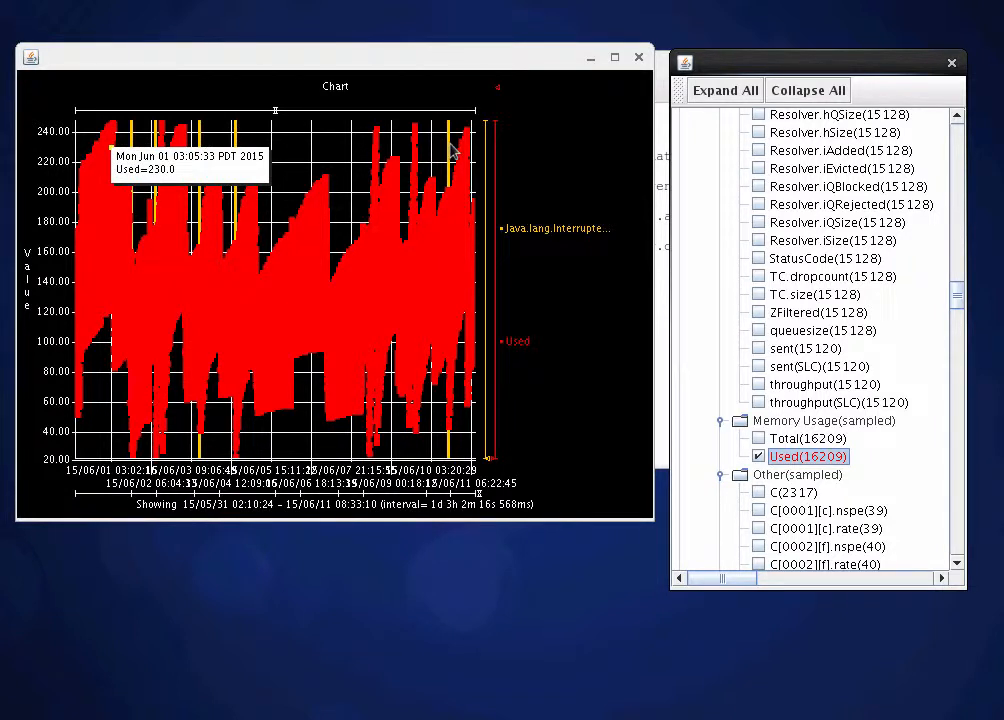
{"action": "mouse_move", "coordinate": [440, 456]}
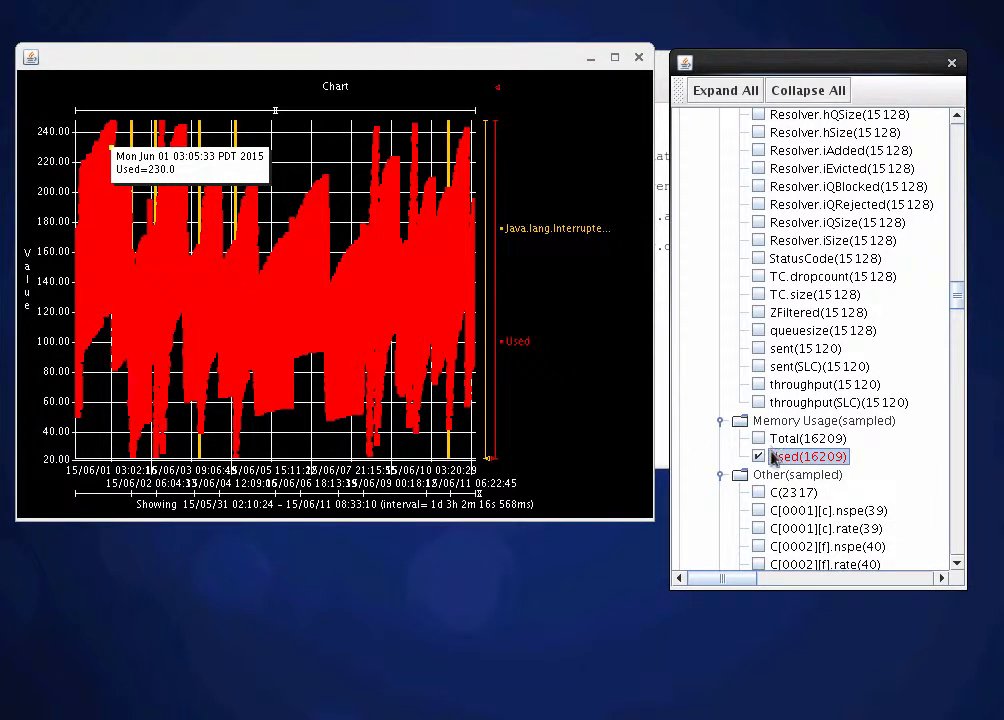
{"action": "left_click", "coordinate": [758, 456]}
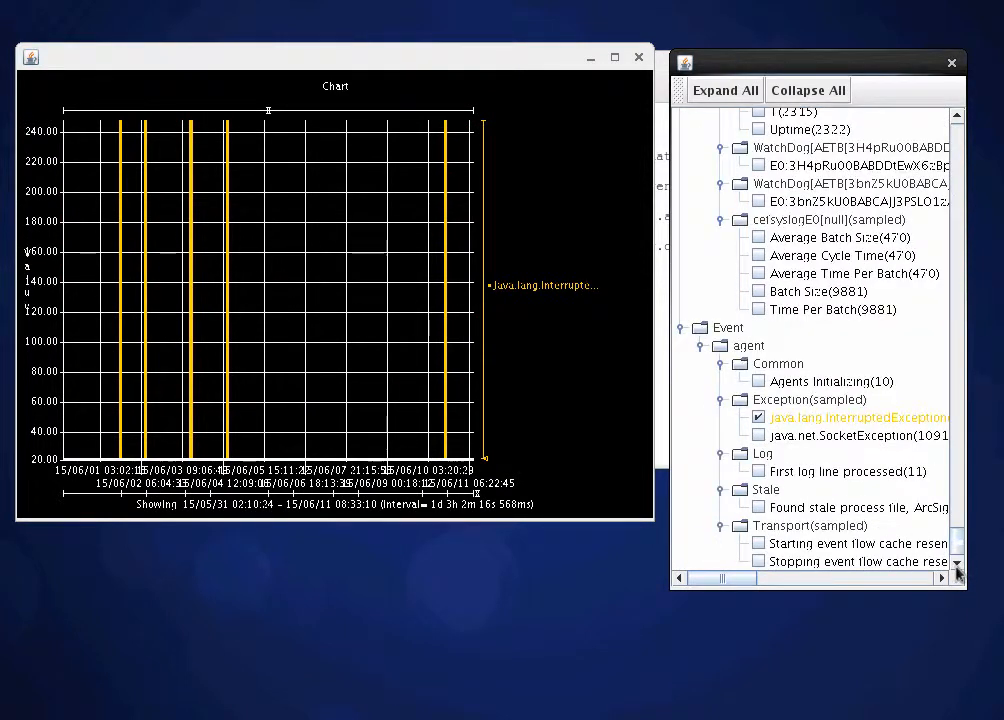
Hide the InterruptedException markers and show java.net.SocketException markers instead
{"action": "left_click", "coordinate": [758, 418]}
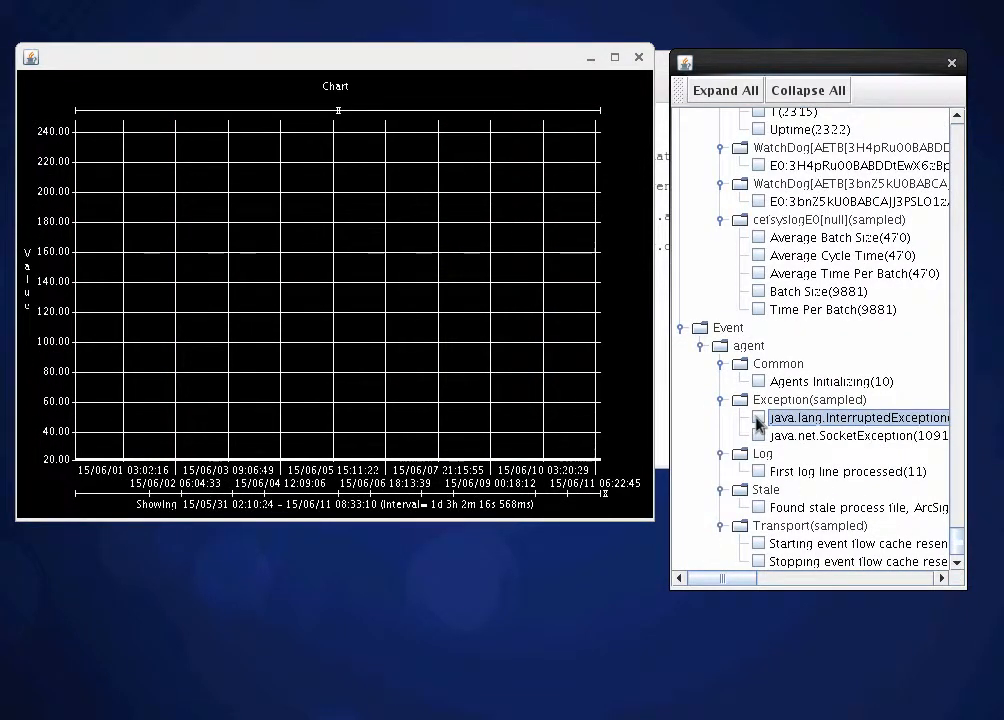
{"action": "left_click", "coordinate": [758, 436]}
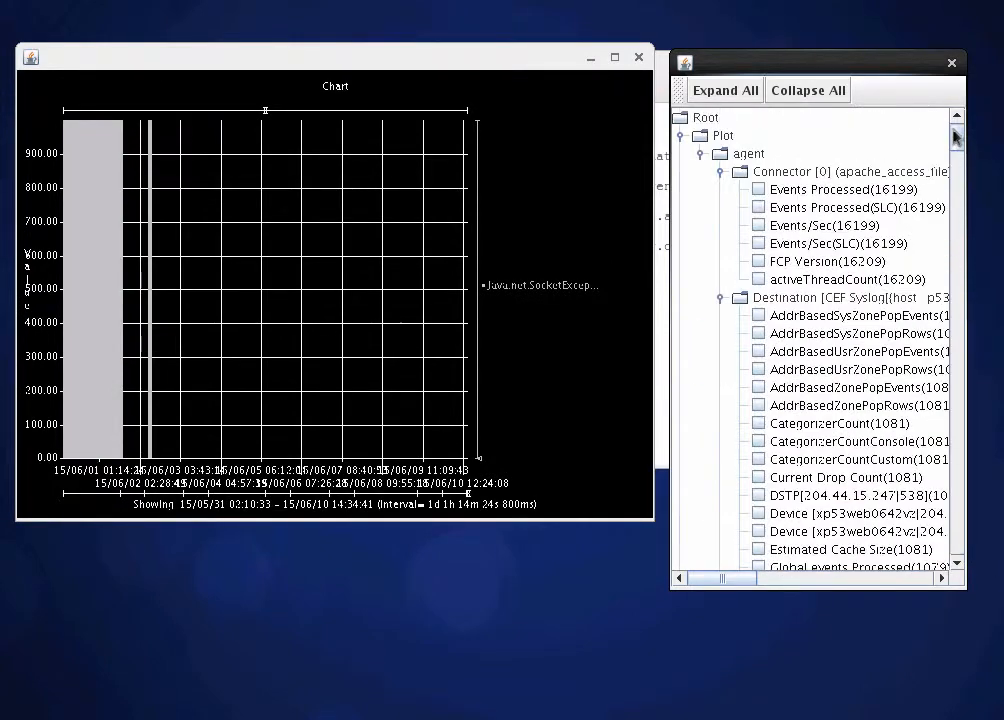
Overlay the connector's Events/Sec green line on the SocketException markers
{"action": "left_click", "coordinate": [824, 224]}
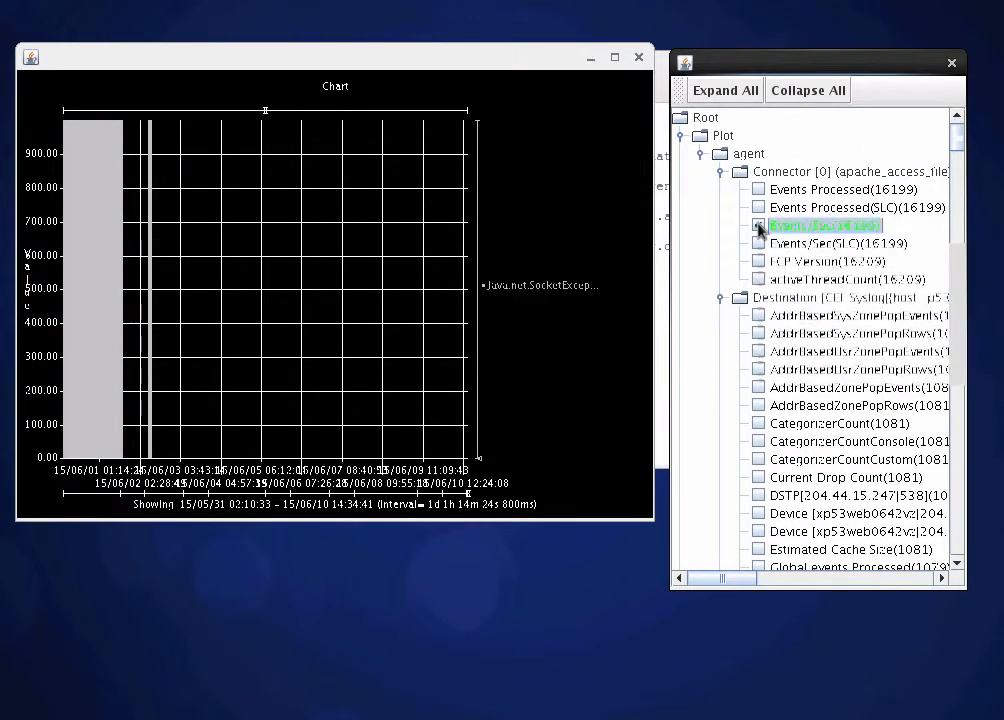
{"action": "left_click", "coordinate": [758, 224]}
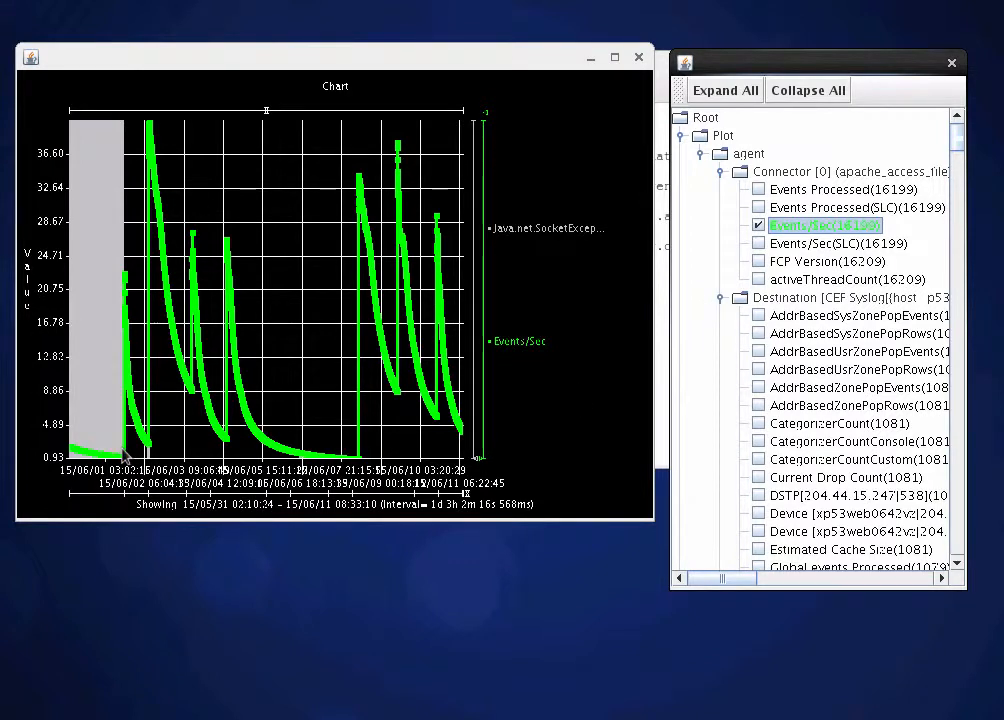
{"action": "mouse_move", "coordinate": [78, 150]}
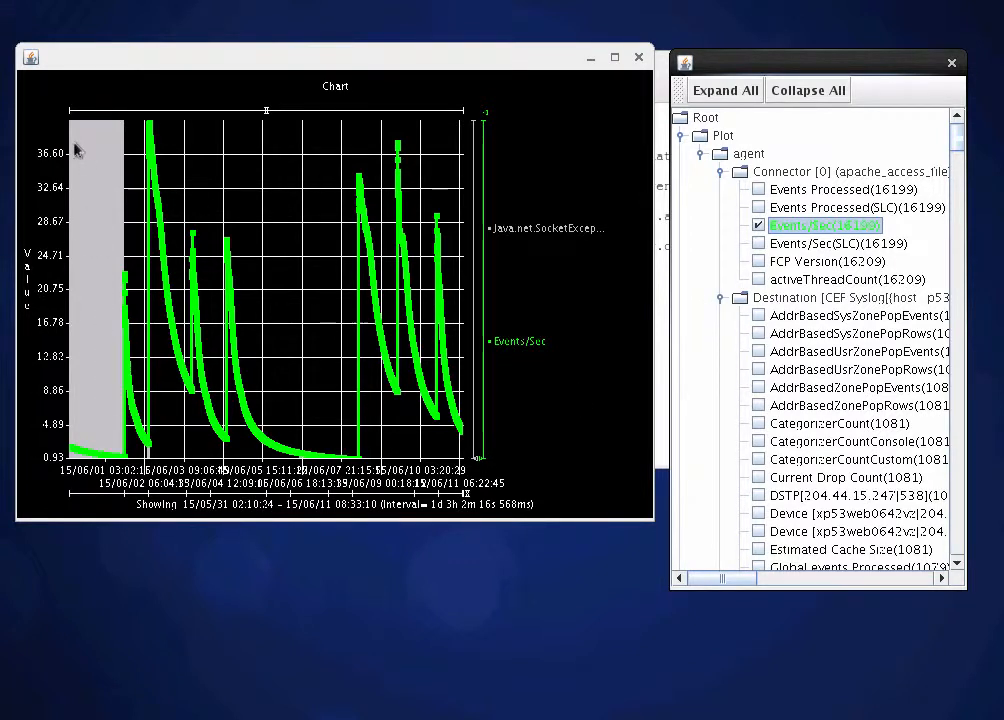
{"action": "mouse_move", "coordinate": [110, 400]}
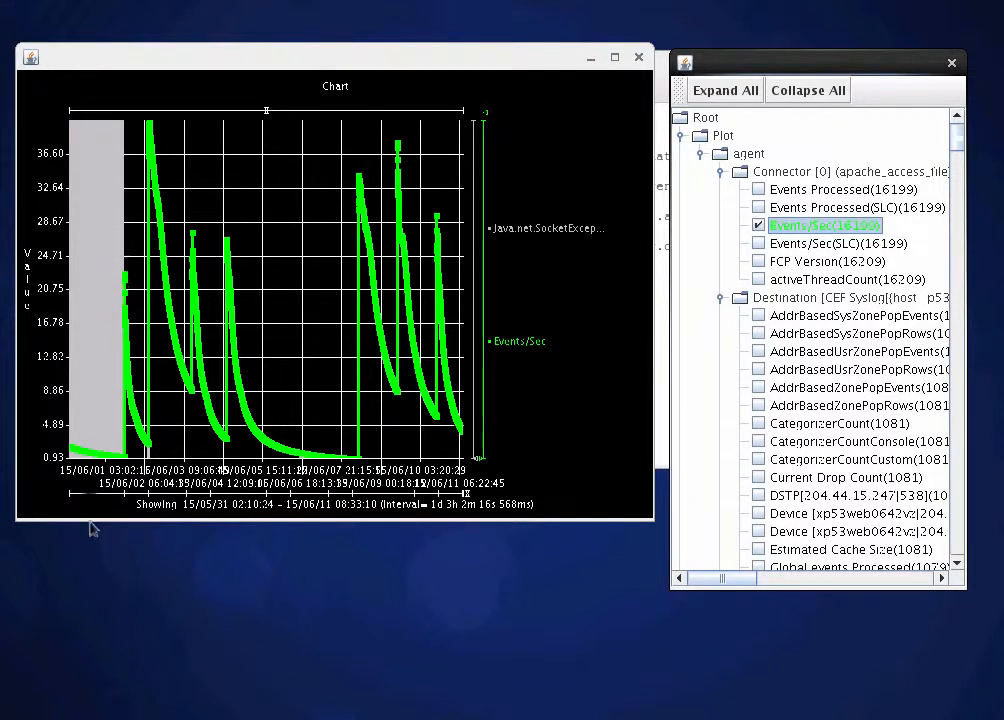
{"action": "mouse_move", "coordinate": [108, 240]}
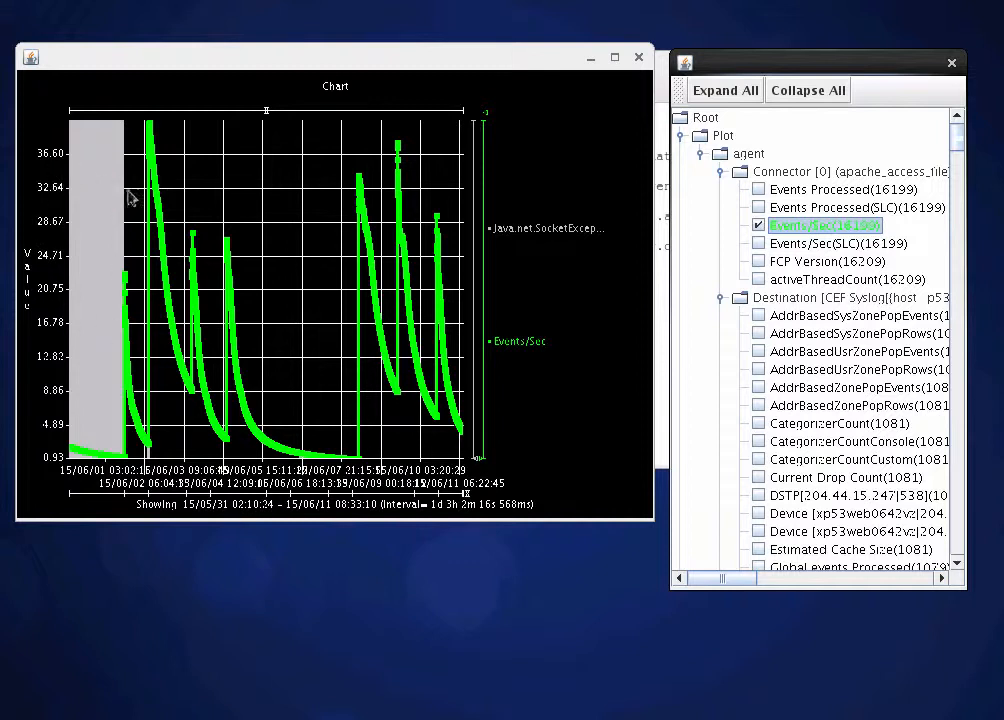
{"action": "mouse_move", "coordinate": [122, 200]}
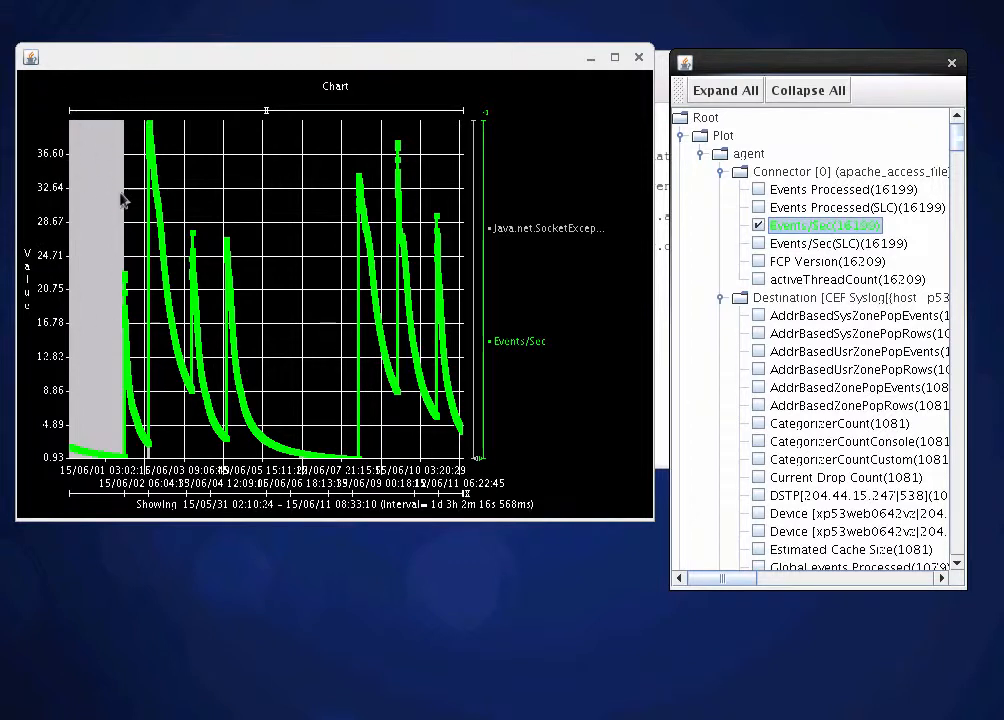
{"action": "mouse_move", "coordinate": [84, 206]}
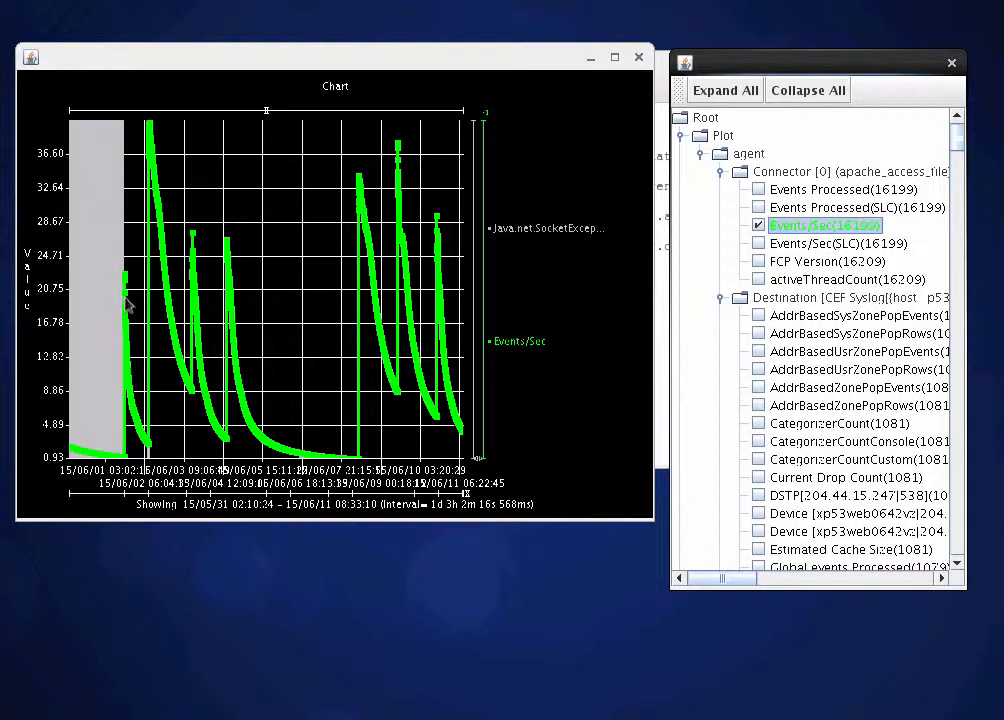
{"action": "mouse_move", "coordinate": [176, 464]}
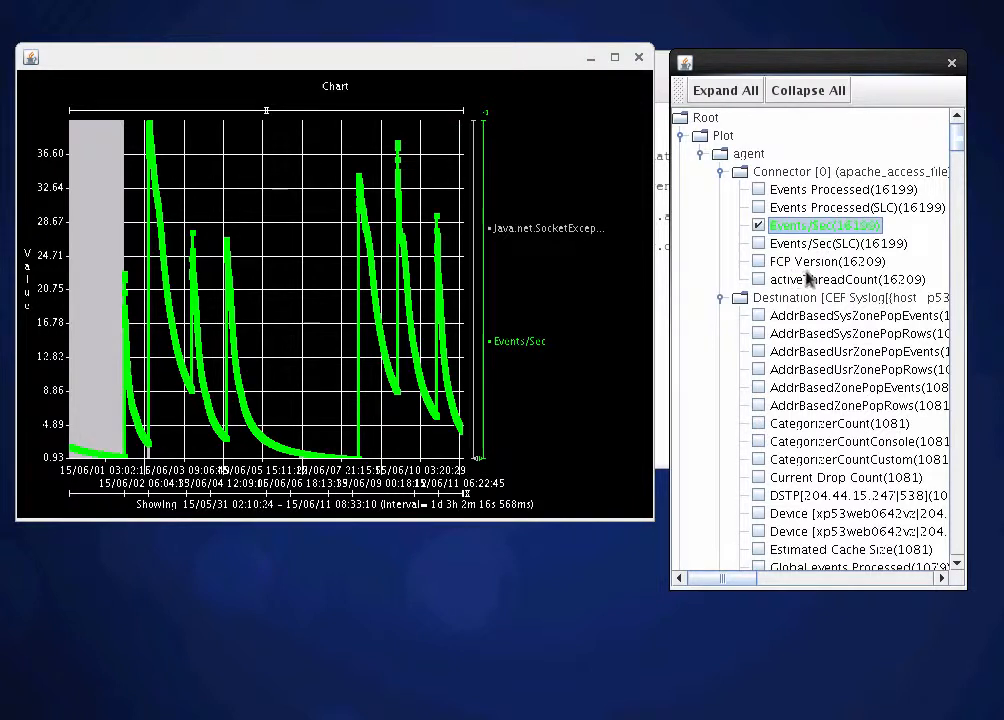
{"action": "mouse_move", "coordinate": [850, 408]}
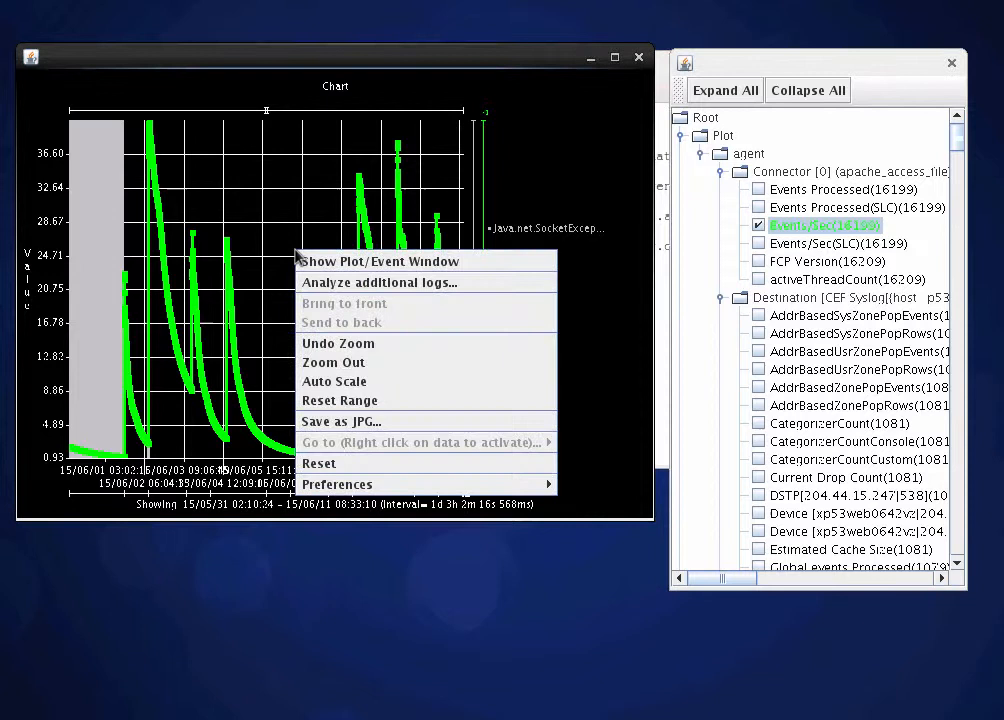
{"action": "mouse_move", "coordinate": [340, 420]}
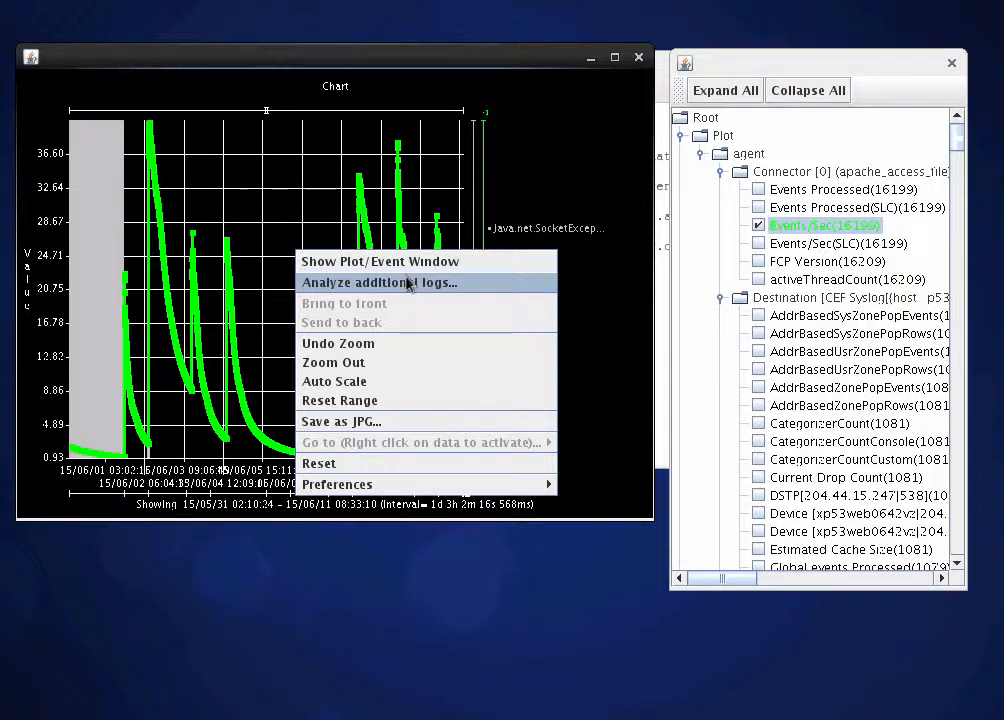
{"action": "mouse_move", "coordinate": [380, 282]}
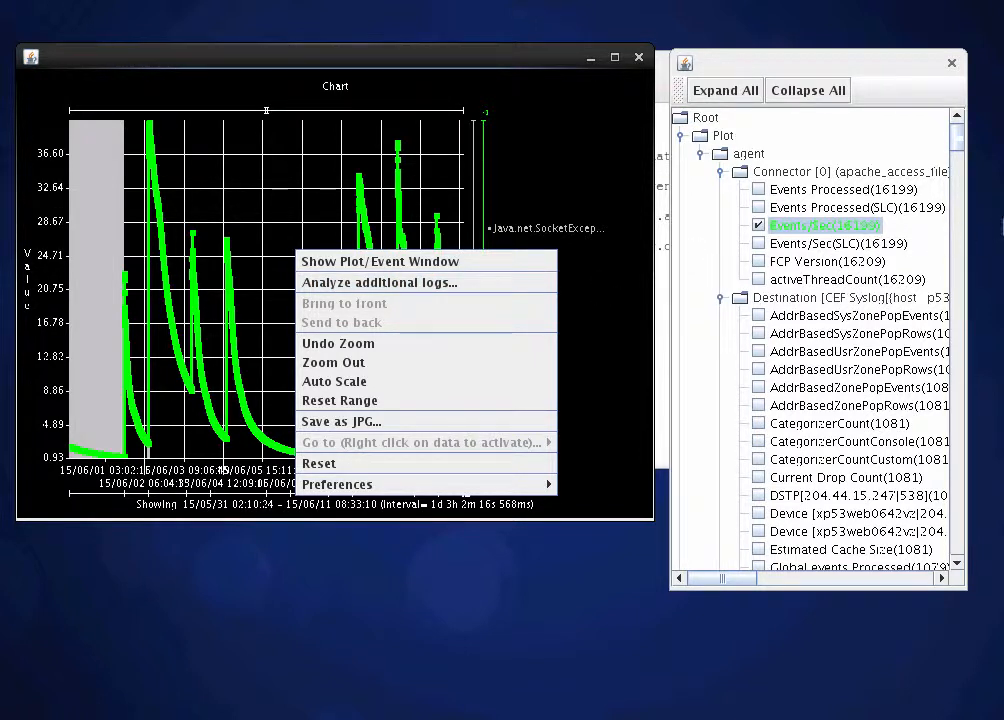